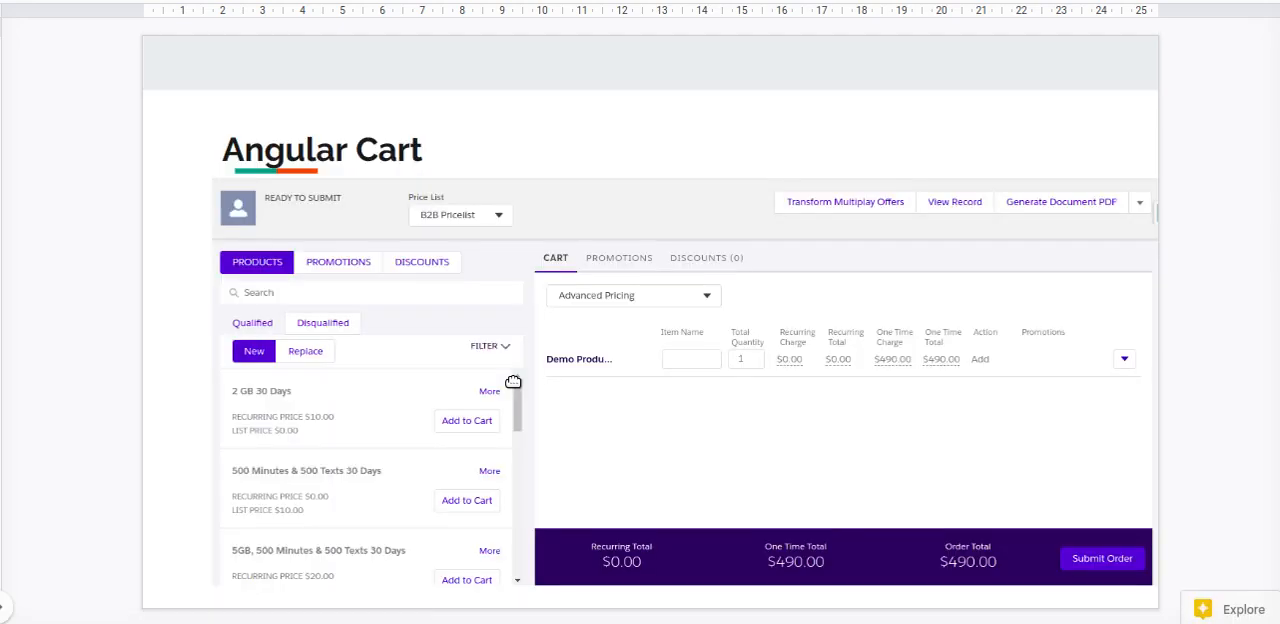
{"action": "mouse_move", "coordinate": [827, 386]}
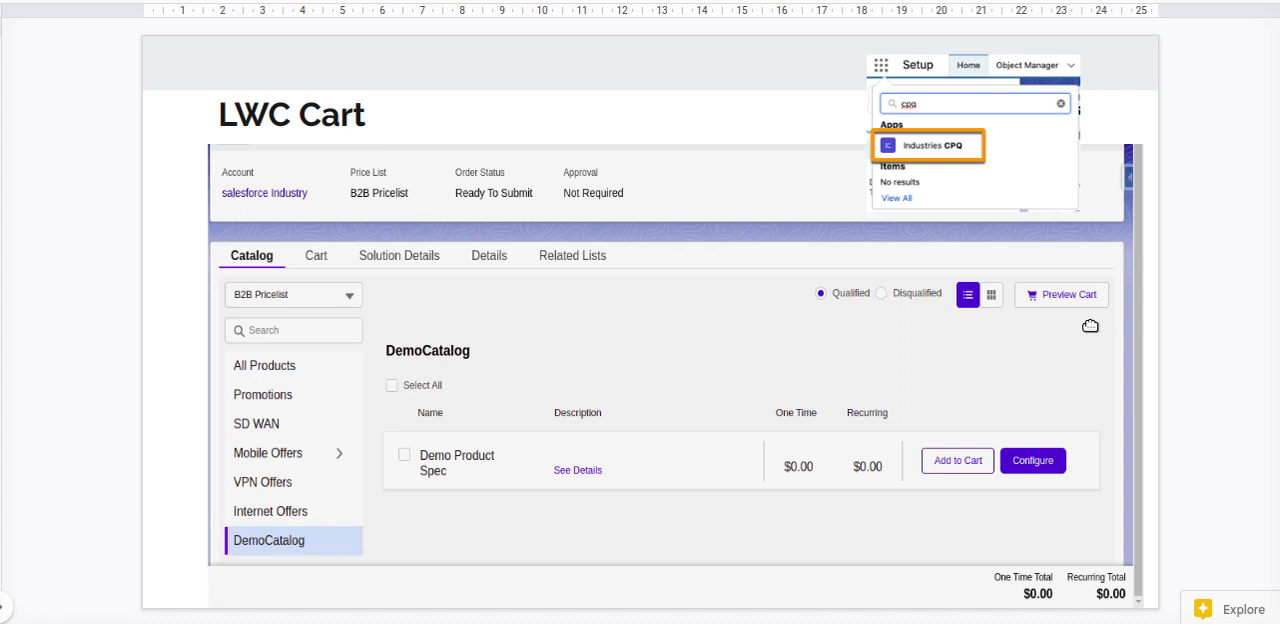
{"action": "mouse_move", "coordinate": [931, 182]}
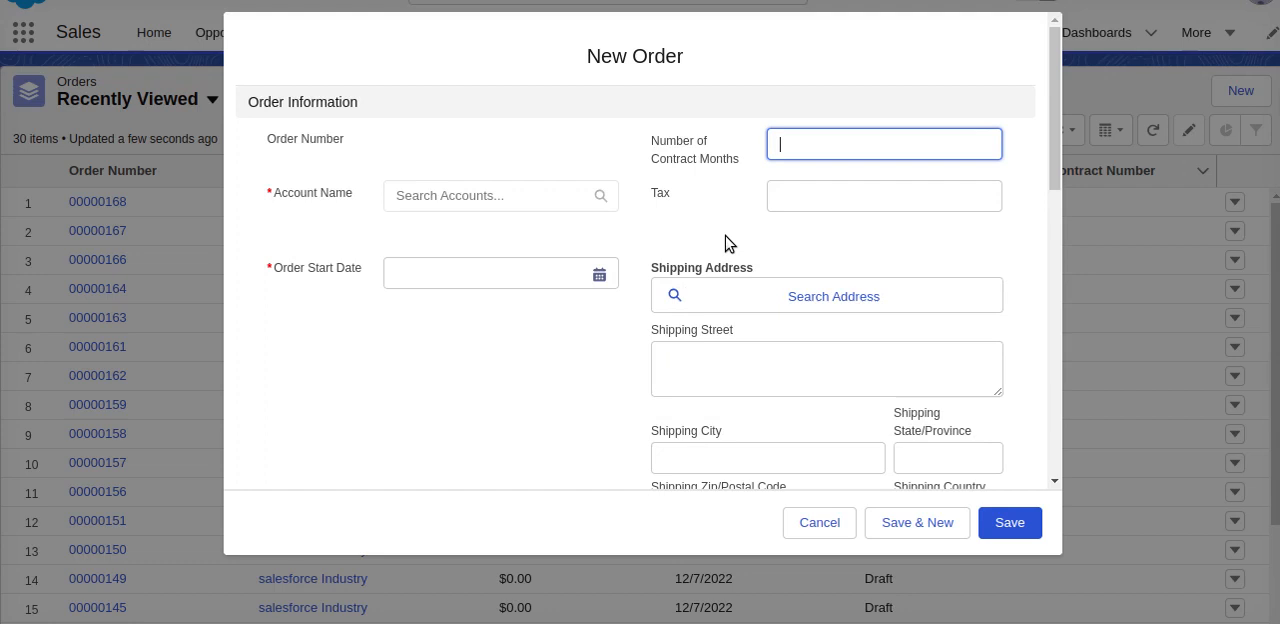
Save a new draft order for salesforce Industry with start date 5 January 2023
{"action": "left_click", "coordinate": [500, 195]}
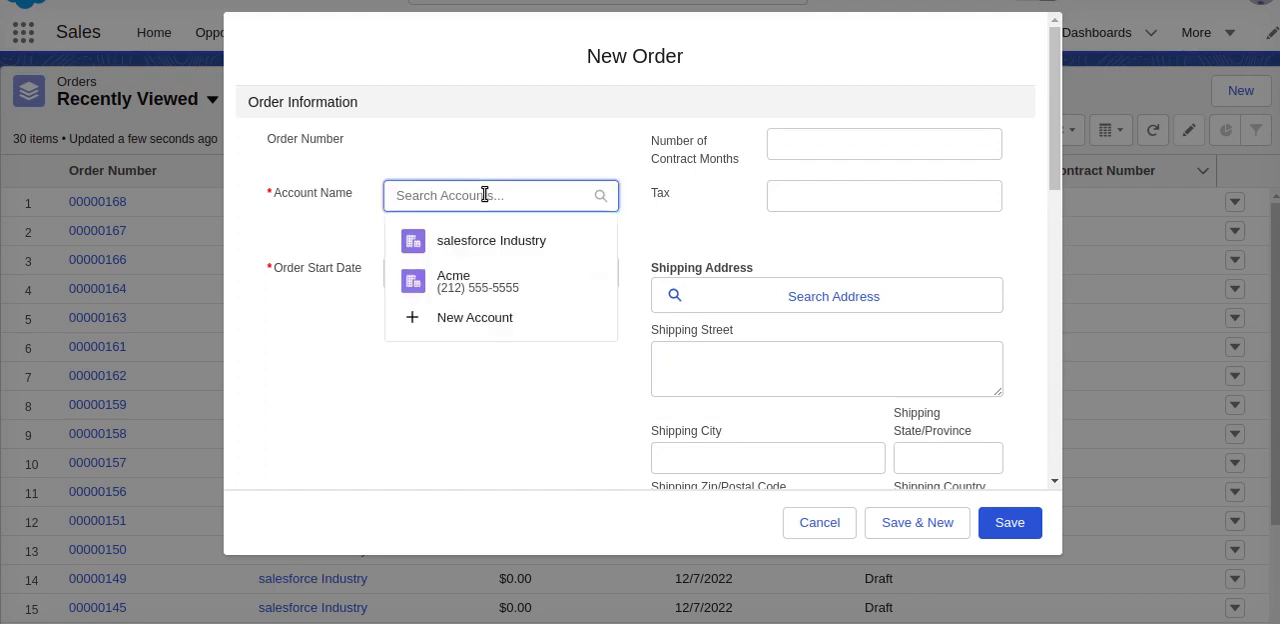
{"action": "left_click", "coordinate": [491, 240]}
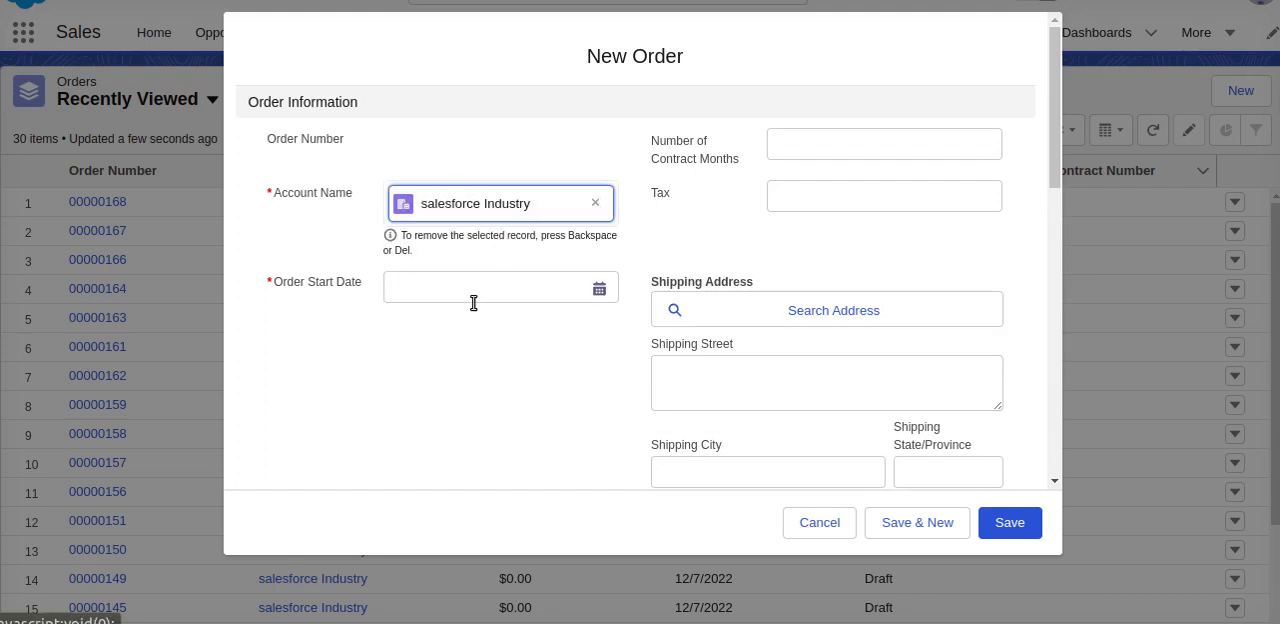
{"action": "left_click", "coordinate": [490, 287]}
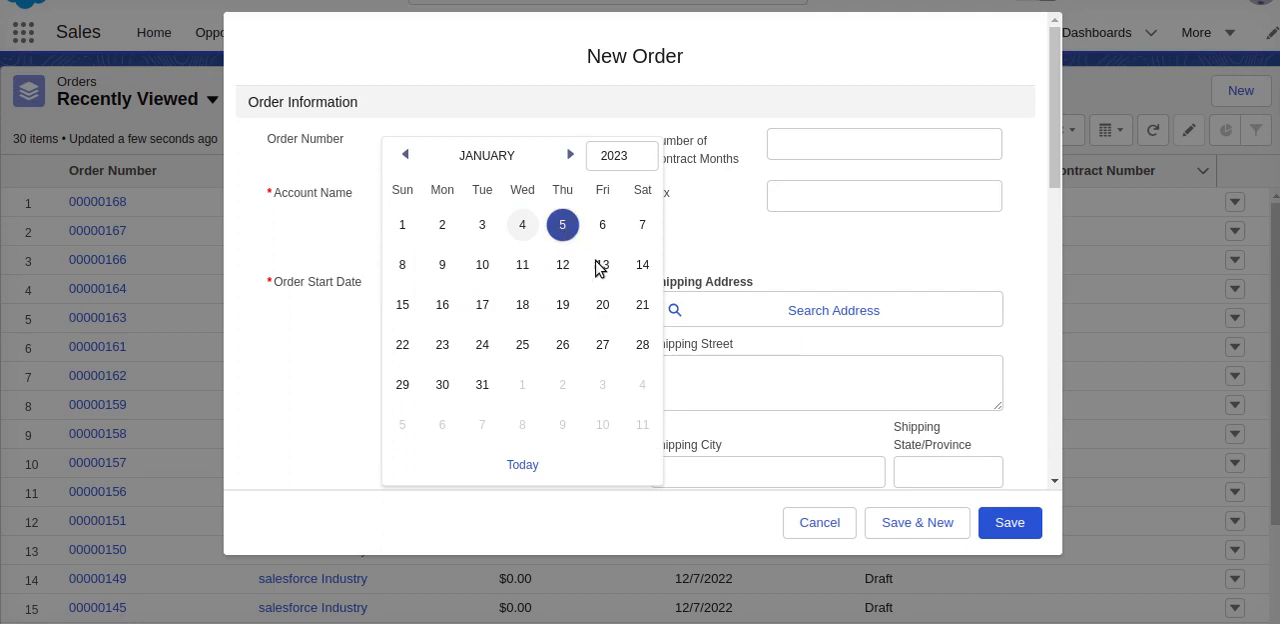
{"action": "left_click", "coordinate": [562, 224]}
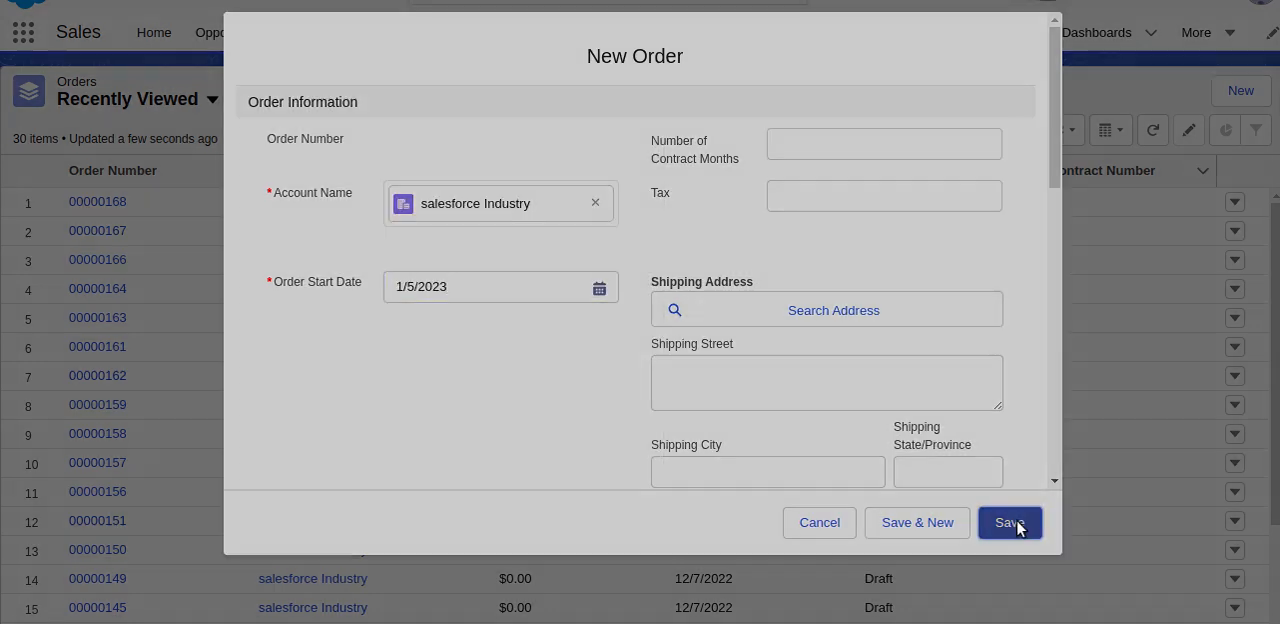
{"action": "left_click", "coordinate": [1009, 522]}
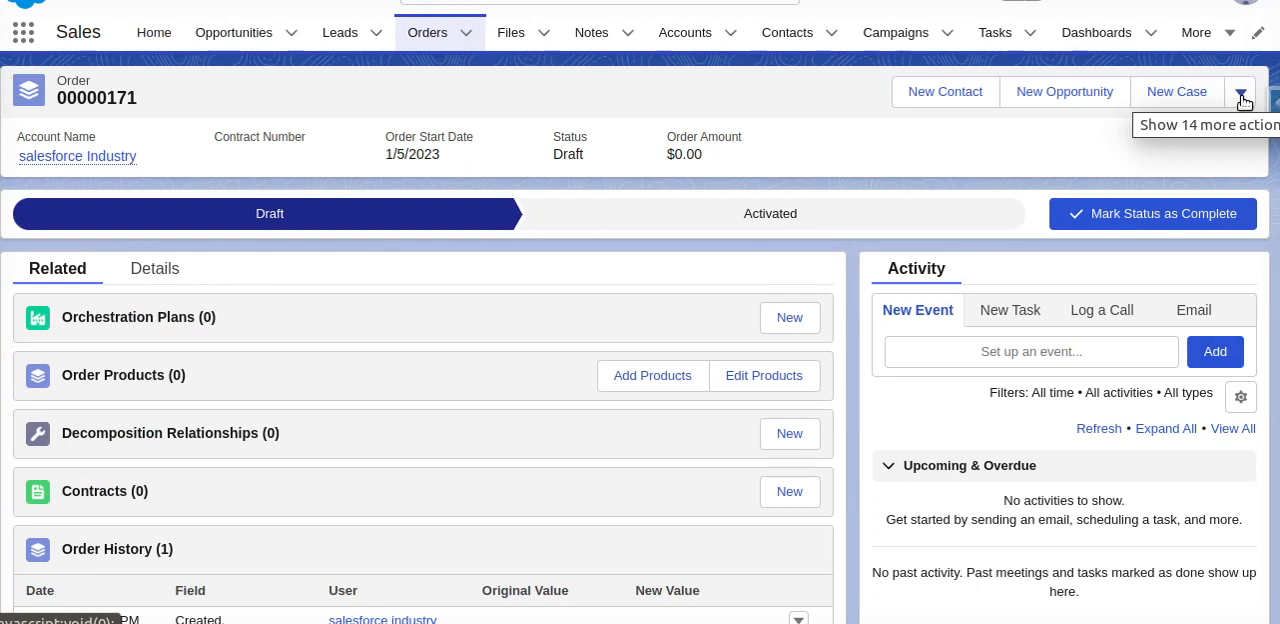
Choose Configure from order 00000171's actions dropdown to open its cart
{"action": "left_click", "coordinate": [1242, 92]}
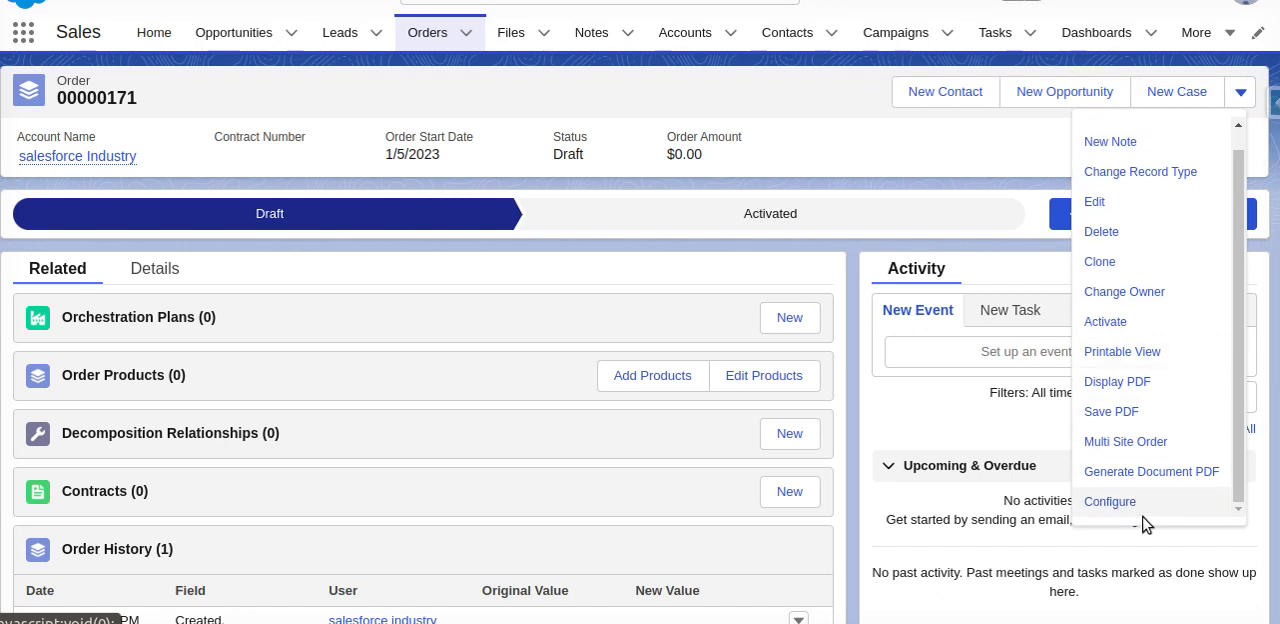
{"action": "left_click", "coordinate": [1109, 501]}
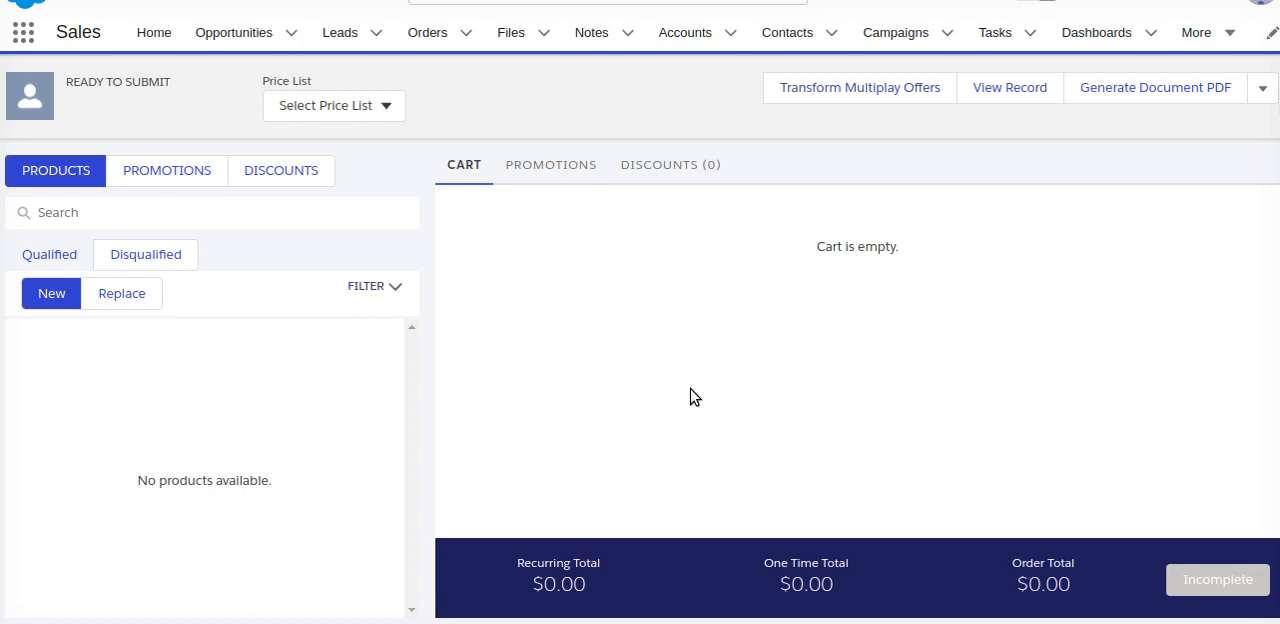
{"action": "mouse_move", "coordinate": [714, 392]}
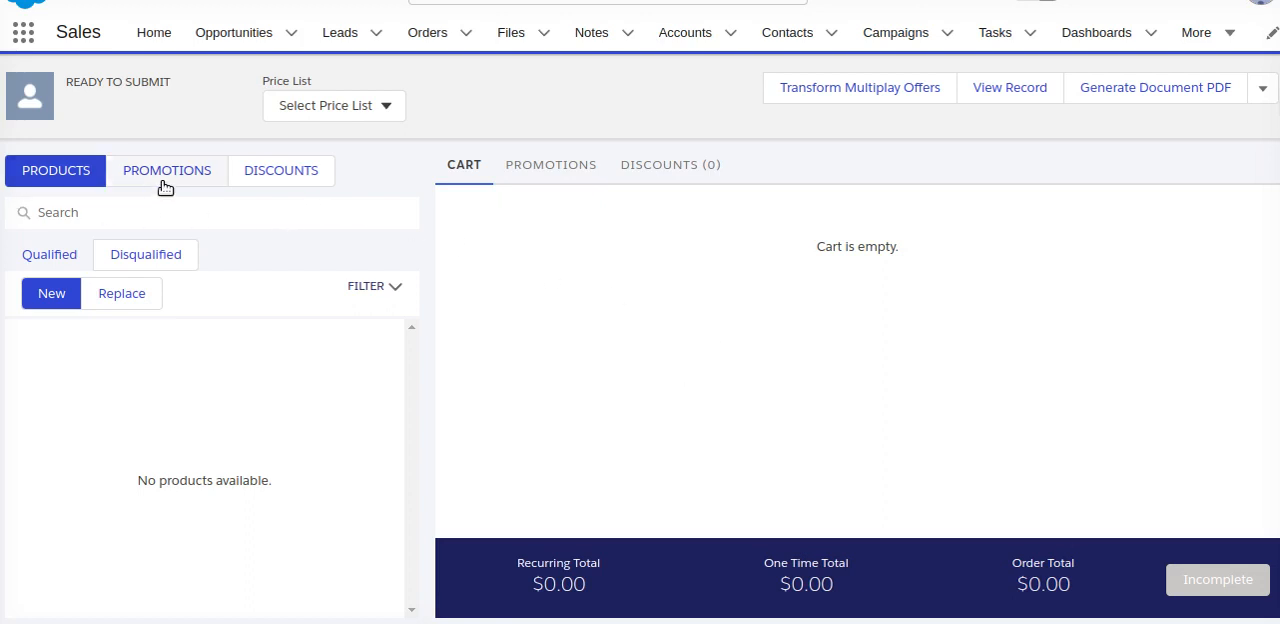
Glance at promotions and discounts, then set the price list to B2B Pricelist
{"action": "left_click", "coordinate": [281, 170]}
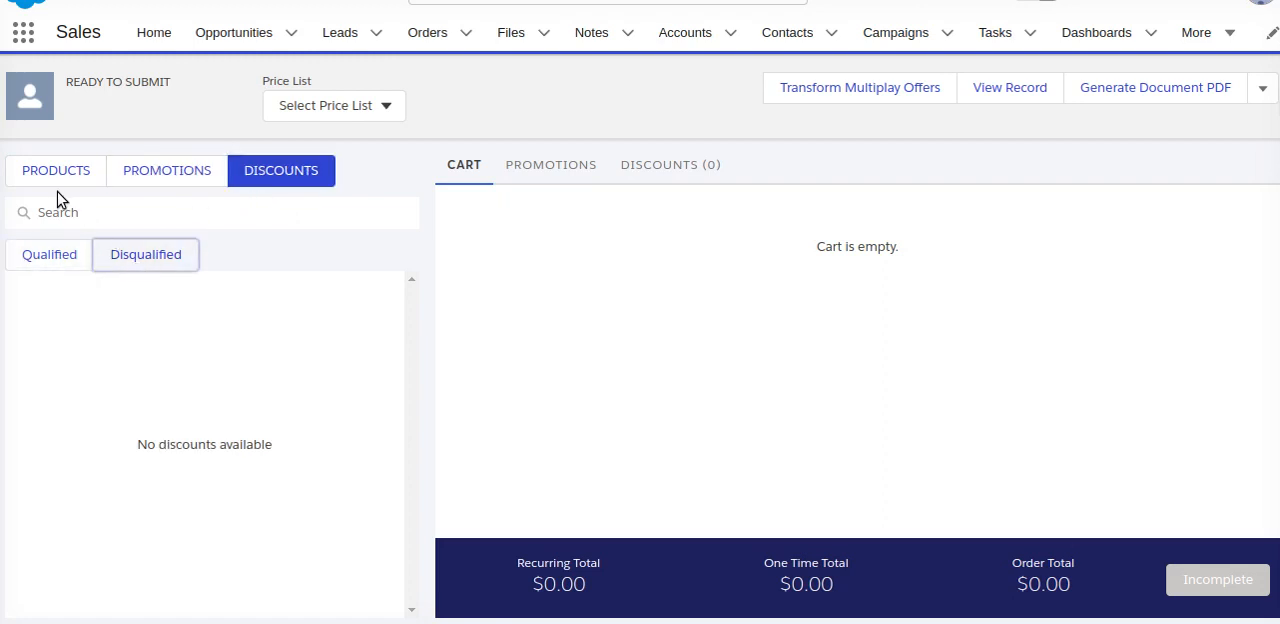
{"action": "left_click", "coordinate": [55, 170]}
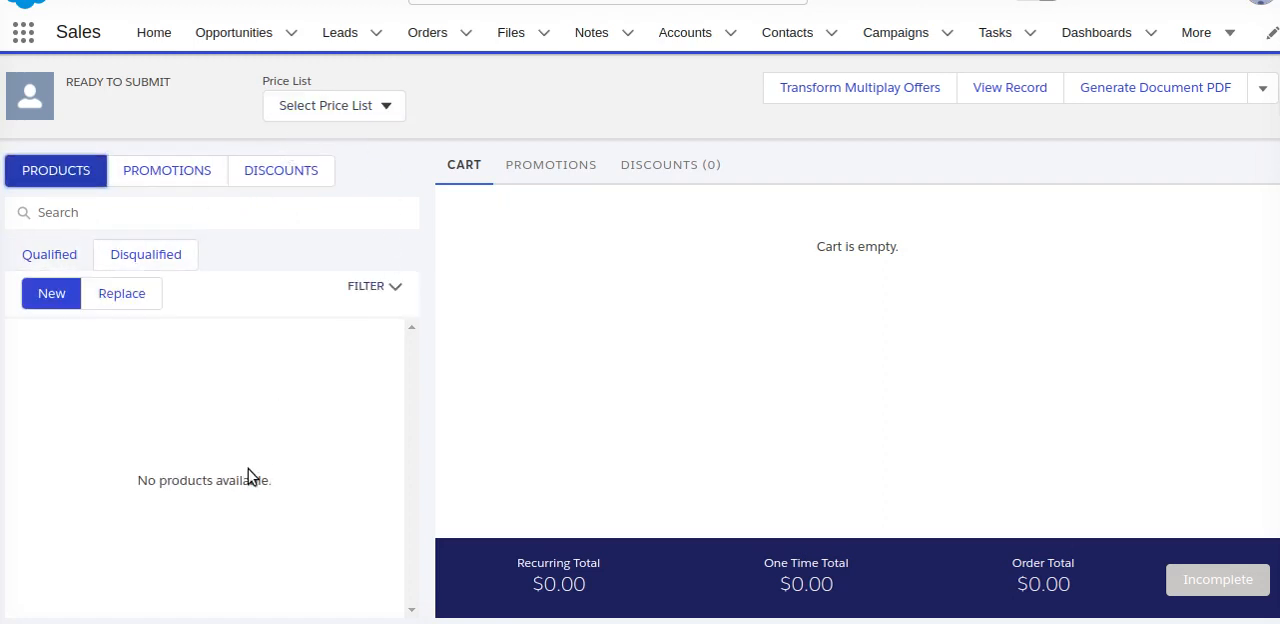
{"action": "left_click", "coordinate": [333, 105]}
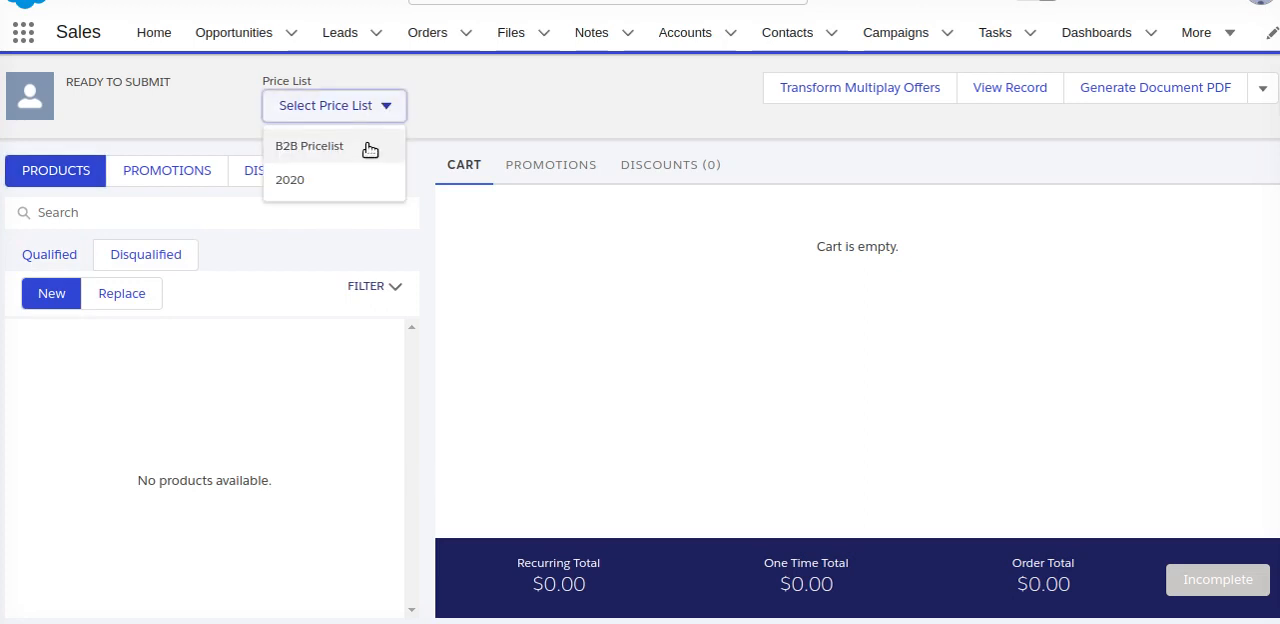
{"action": "left_click", "coordinate": [309, 146]}
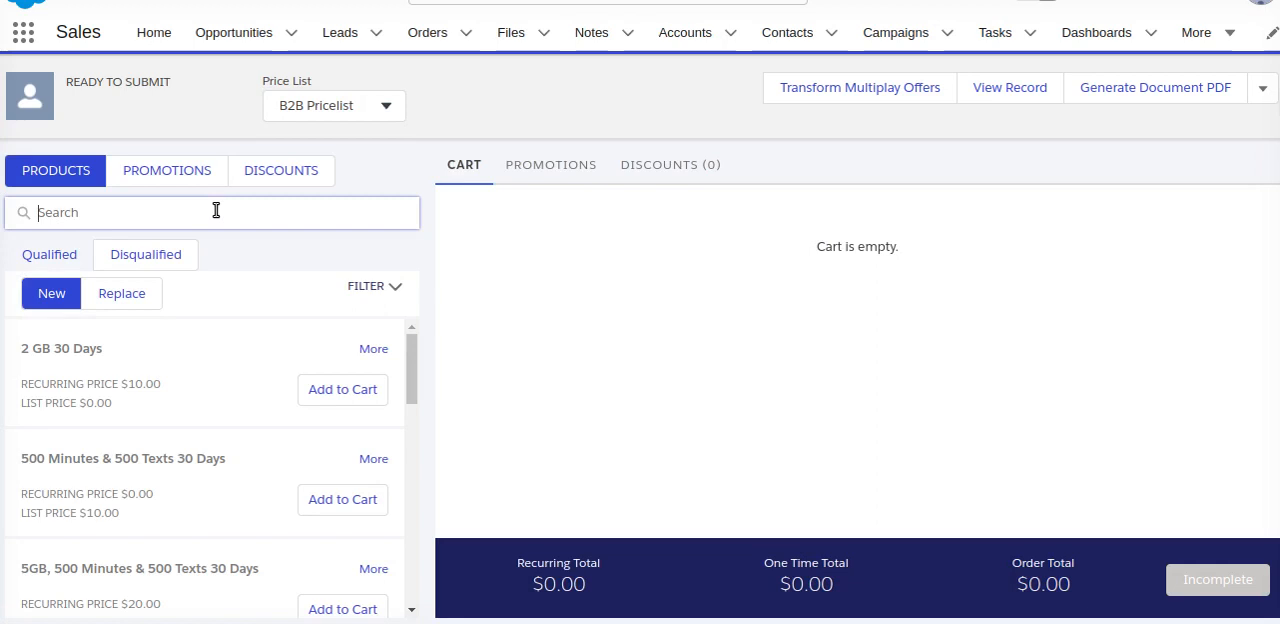
Search products for 'demo' and add Demo Product Spec to the cart
{"action": "type", "text": "demo"}
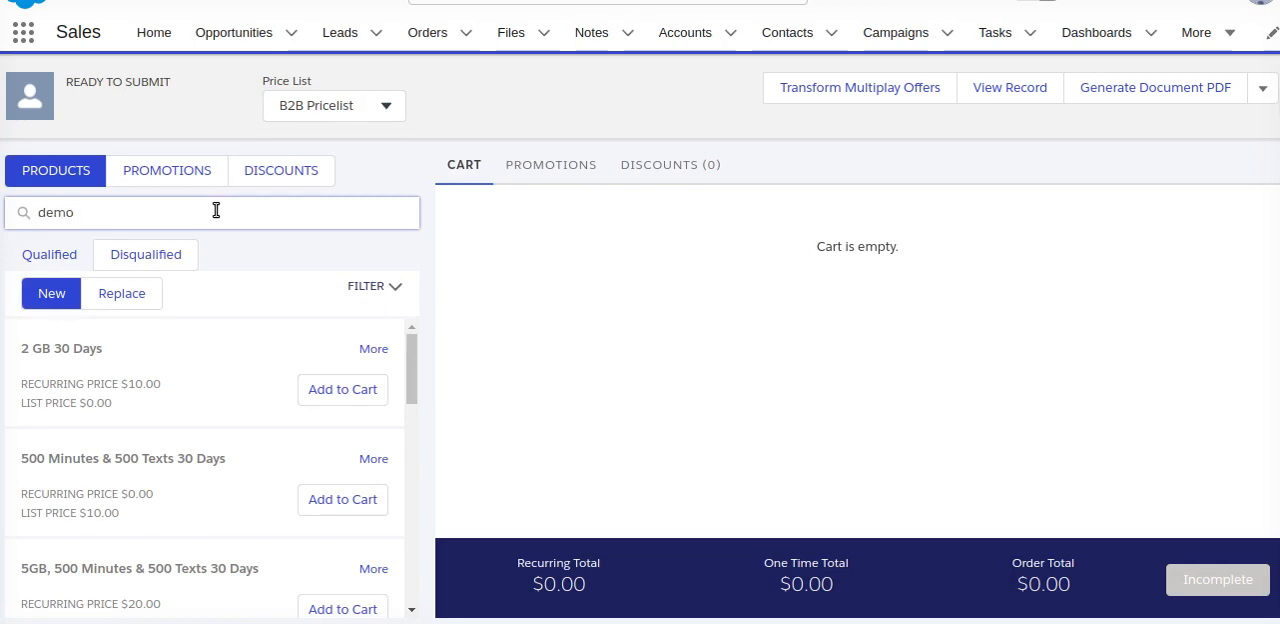
{"action": "key", "text": "Enter"}
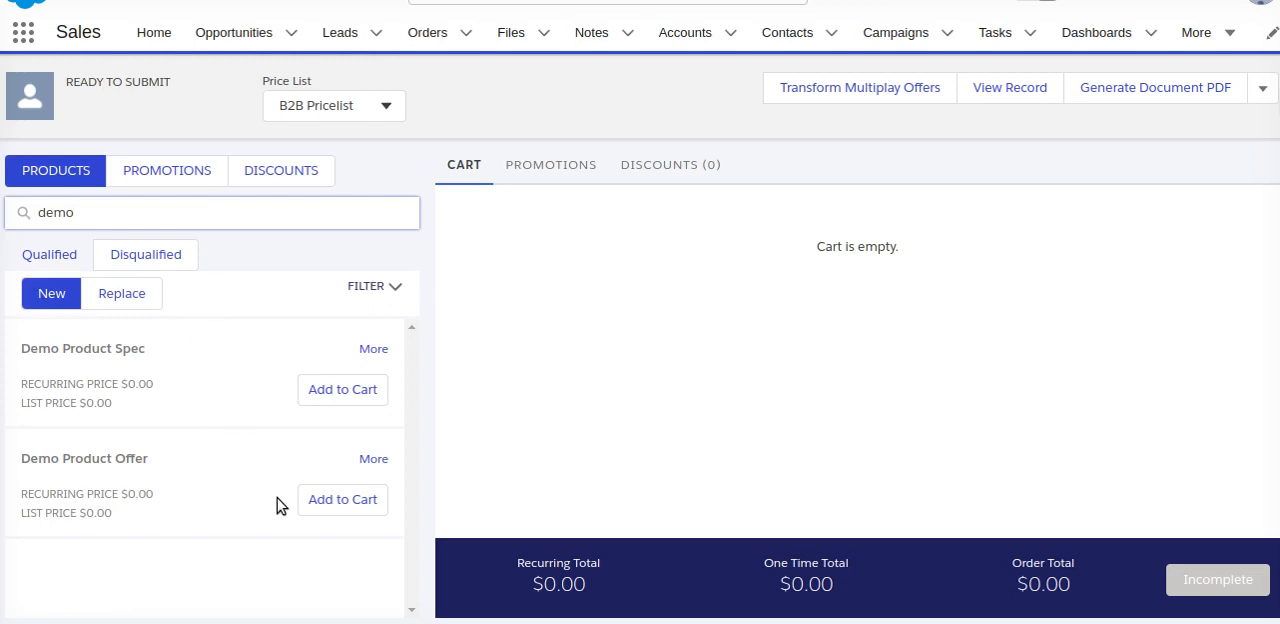
{"action": "left_click", "coordinate": [342, 389]}
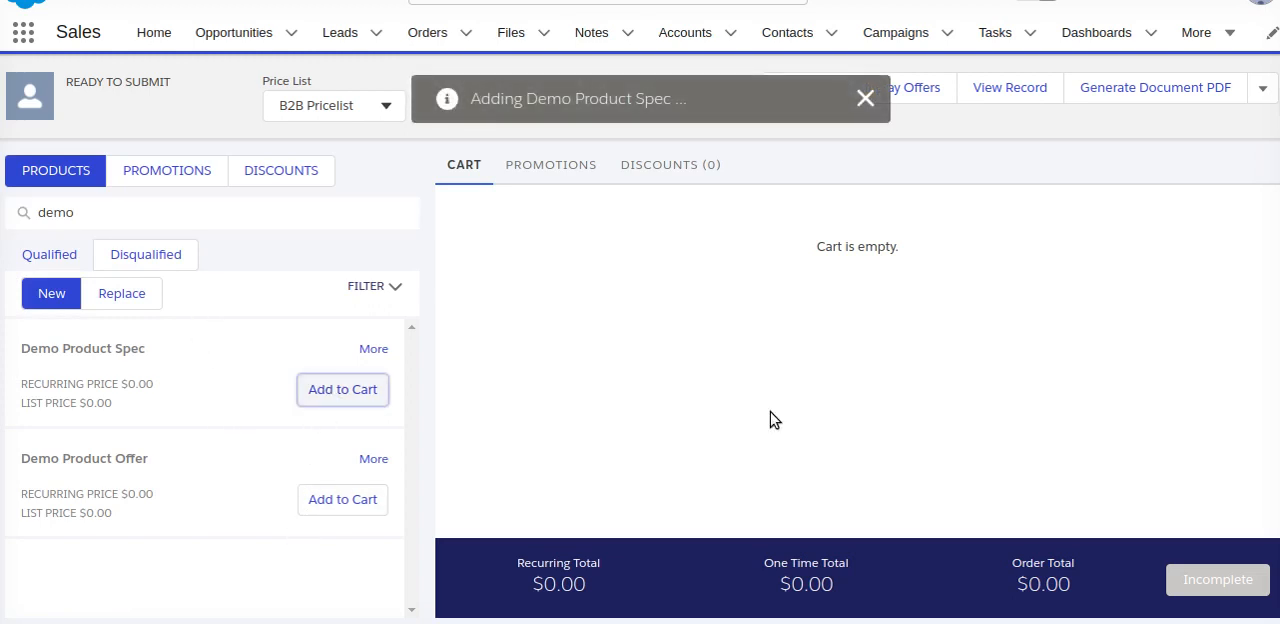
Review Demo Product Spec's configuration and adjustment dialogs, closing both without changes
{"action": "left_click", "coordinate": [342, 389]}
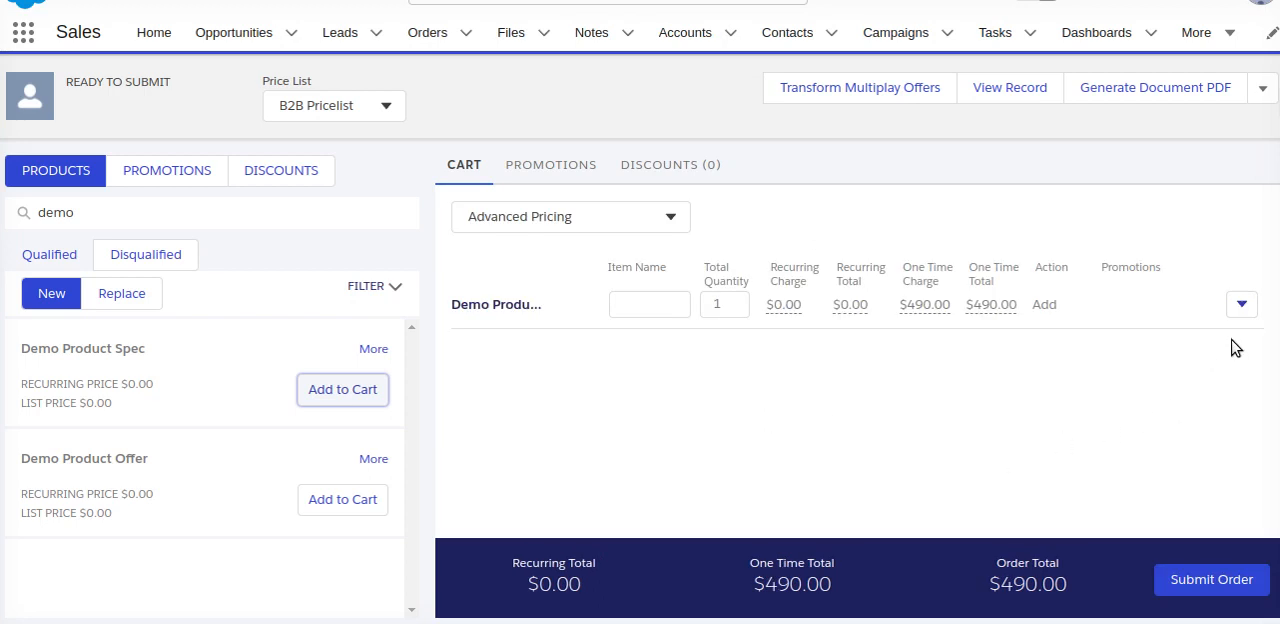
{"action": "left_click", "coordinate": [1241, 304]}
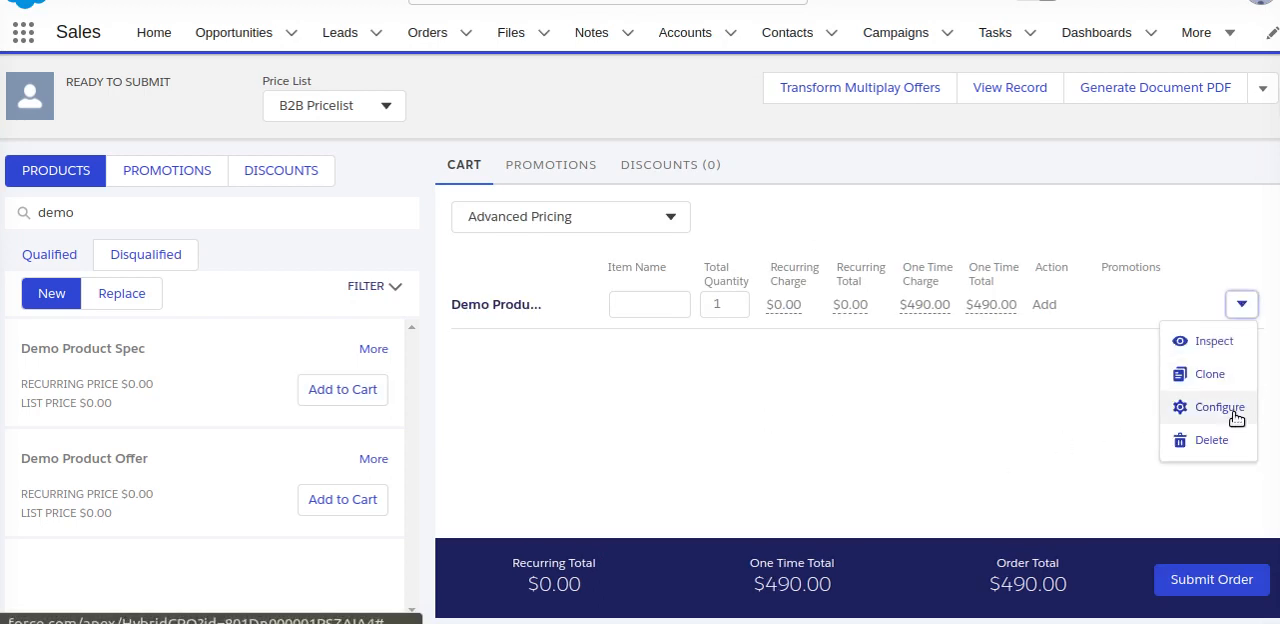
{"action": "left_click", "coordinate": [1217, 406]}
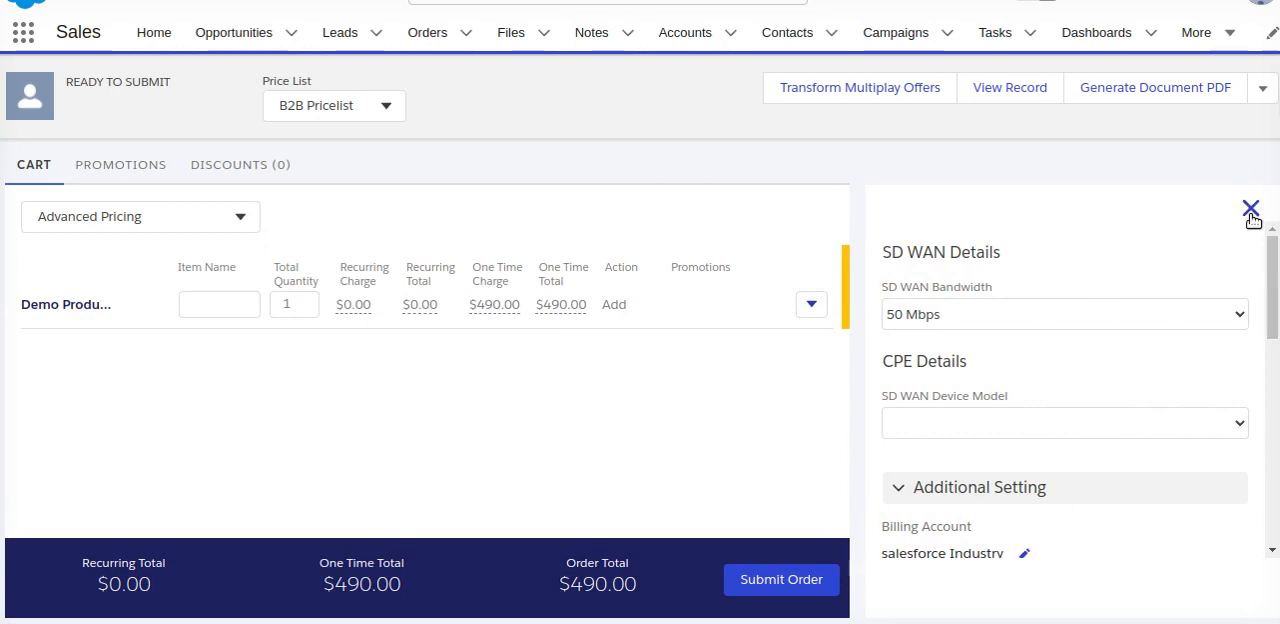
{"action": "left_click", "coordinate": [1249, 211]}
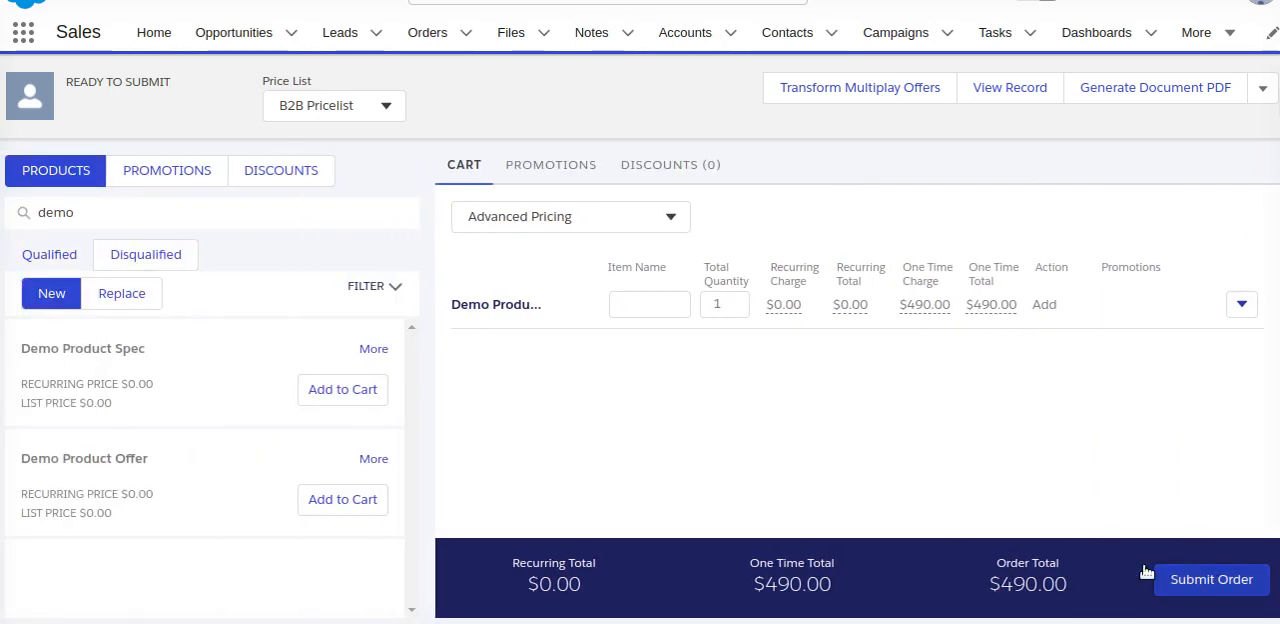
{"action": "mouse_move", "coordinate": [837, 431]}
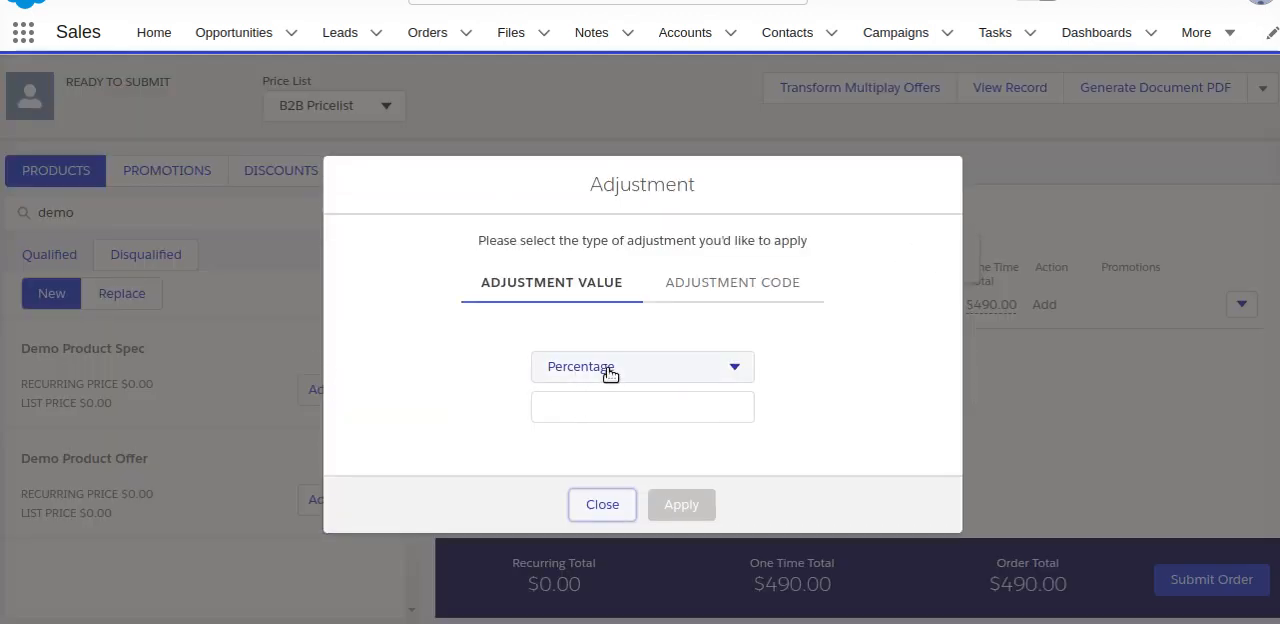
{"action": "left_click", "coordinate": [642, 366]}
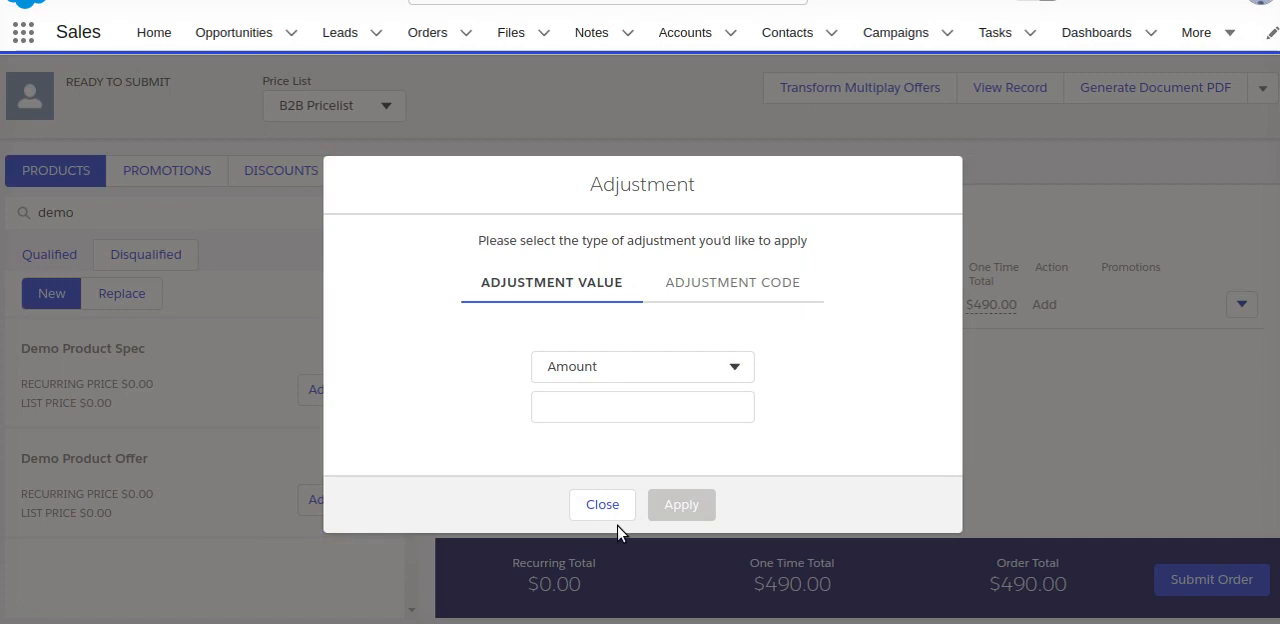
{"action": "left_click", "coordinate": [602, 504]}
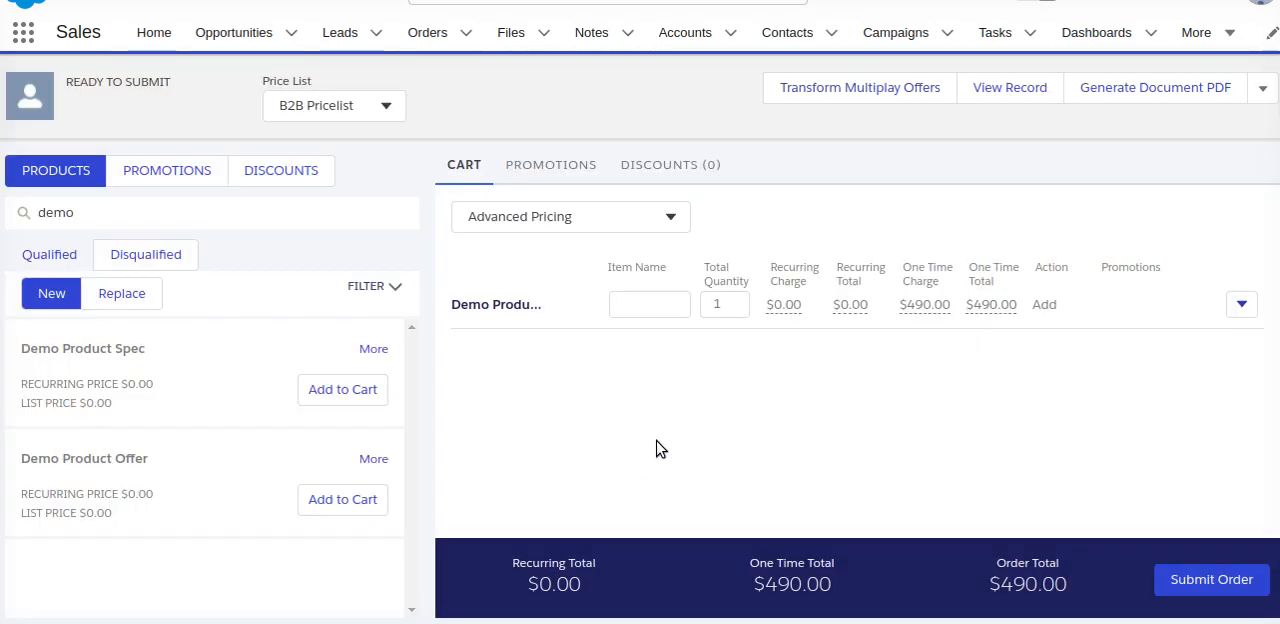
Switch from the Sales app to Industries CPQ by searching 'cpq' in the App Launcher
{"action": "left_click", "coordinate": [154, 32]}
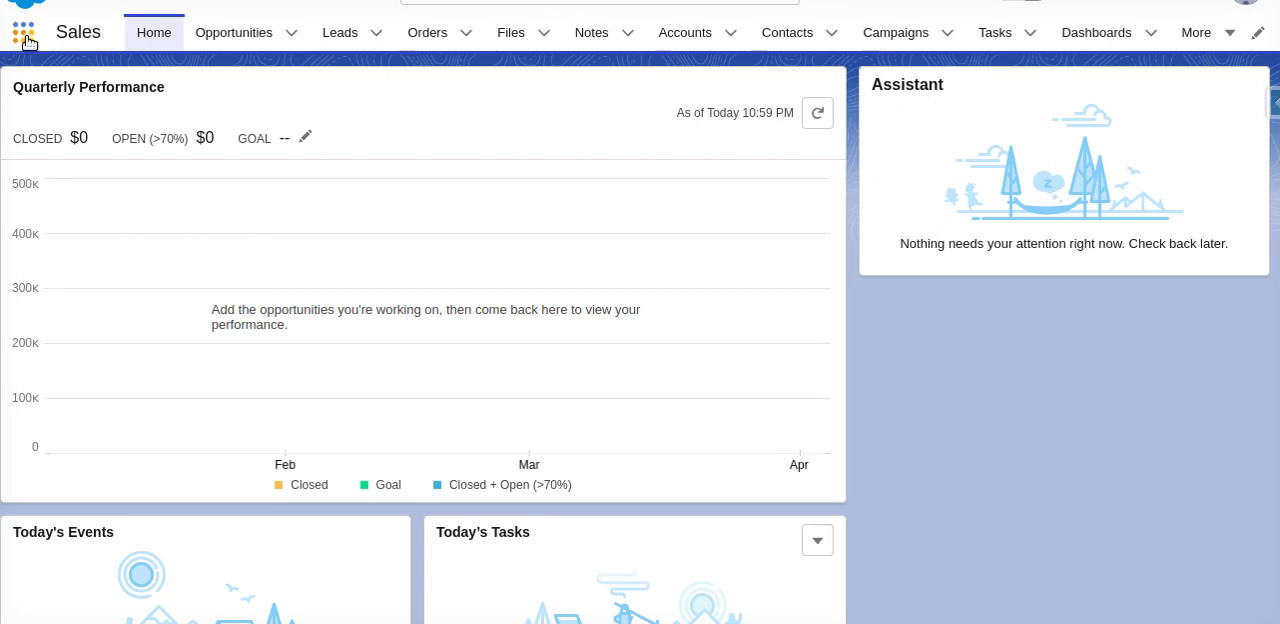
{"action": "left_click", "coordinate": [23, 32]}
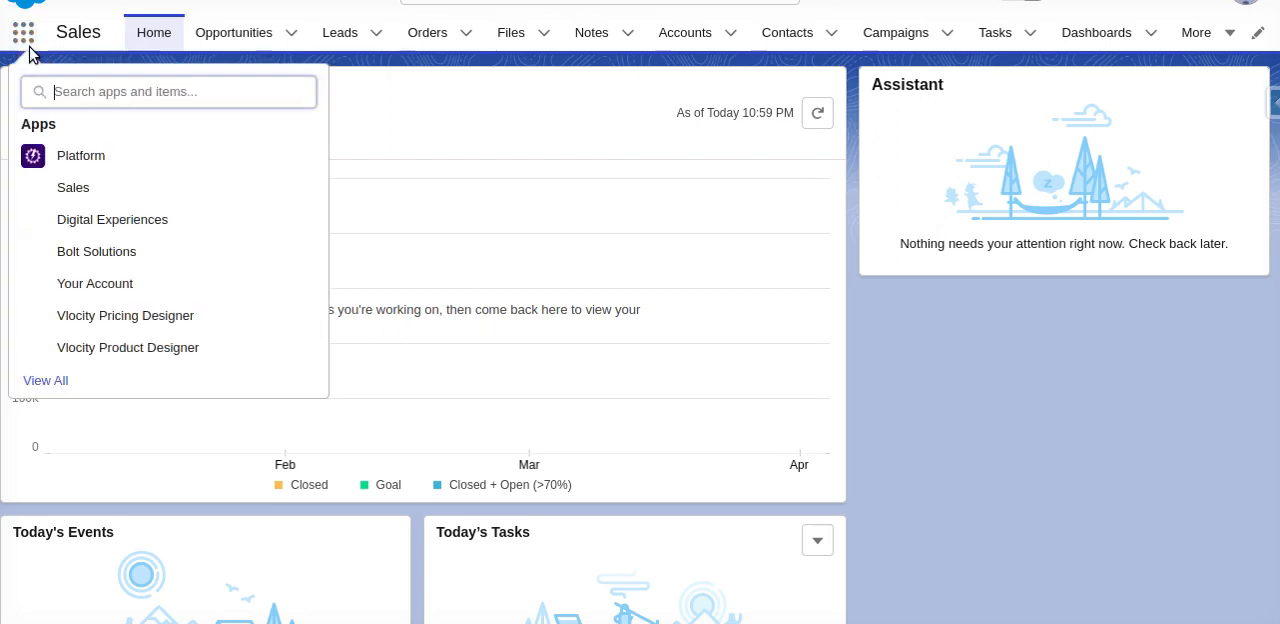
{"action": "left_click", "coordinate": [168, 91]}
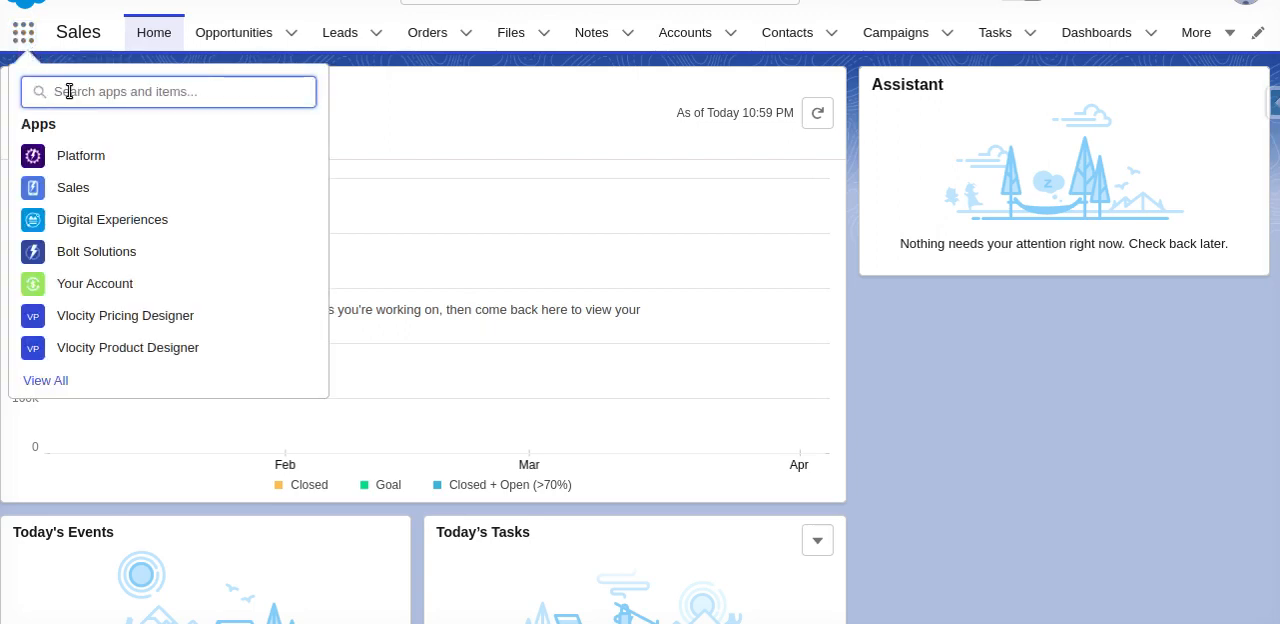
{"action": "type", "text": "cpq"}
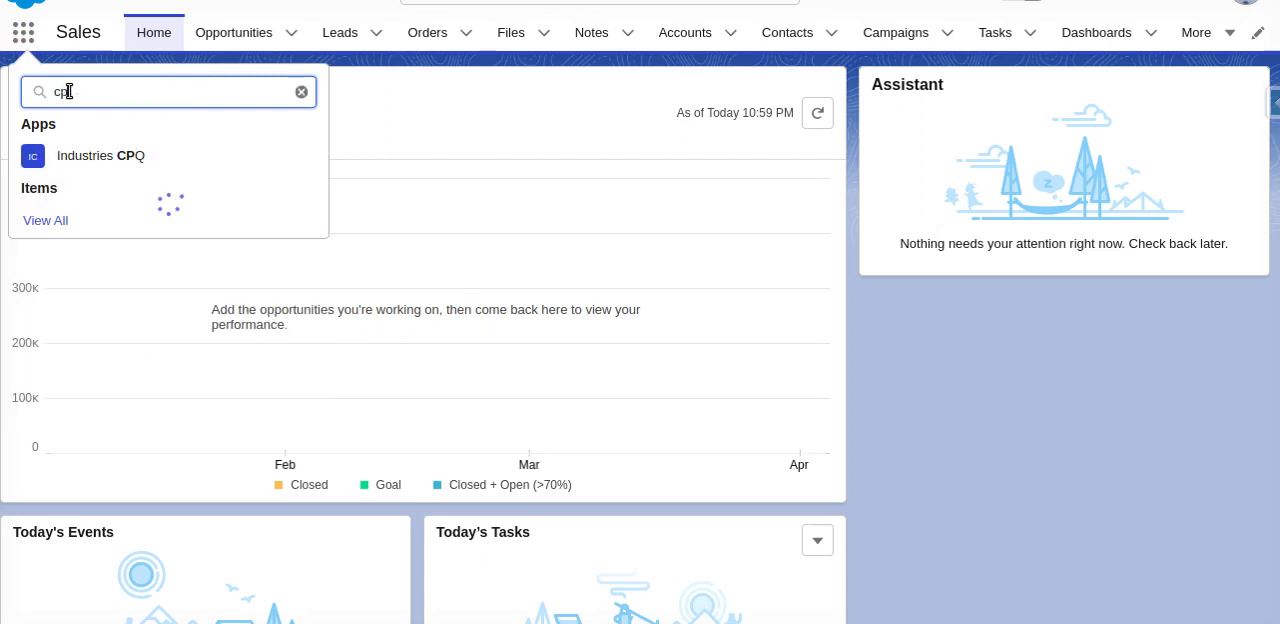
{"action": "type", "text": "q"}
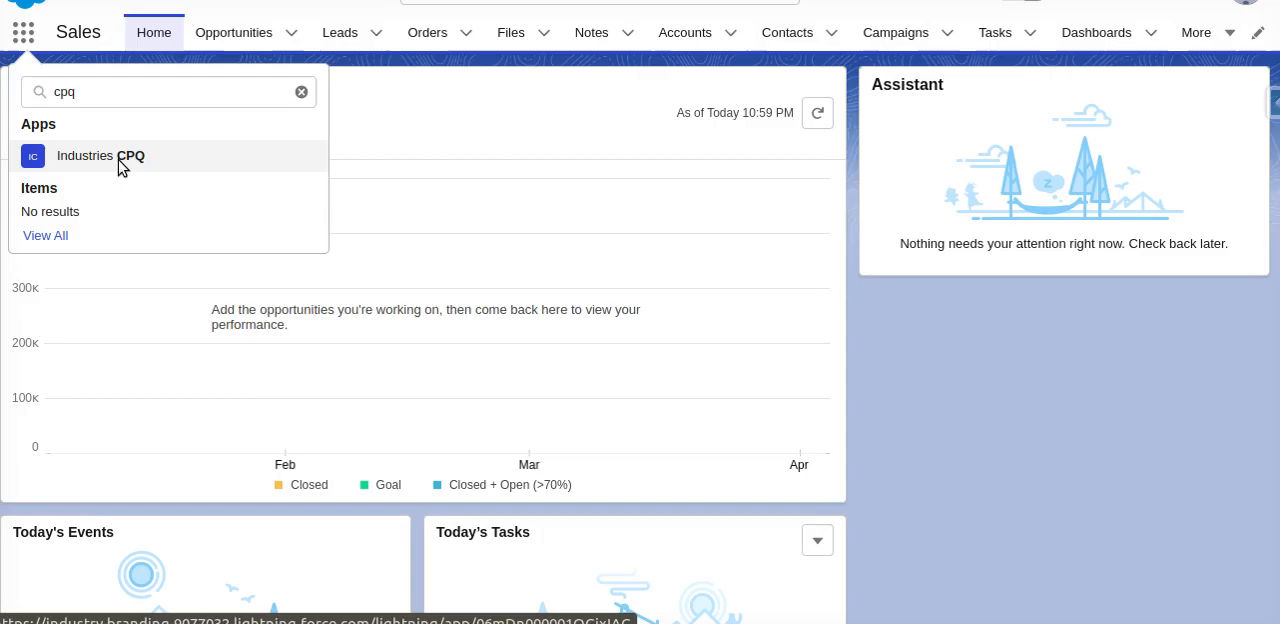
{"action": "left_click", "coordinate": [100, 155]}
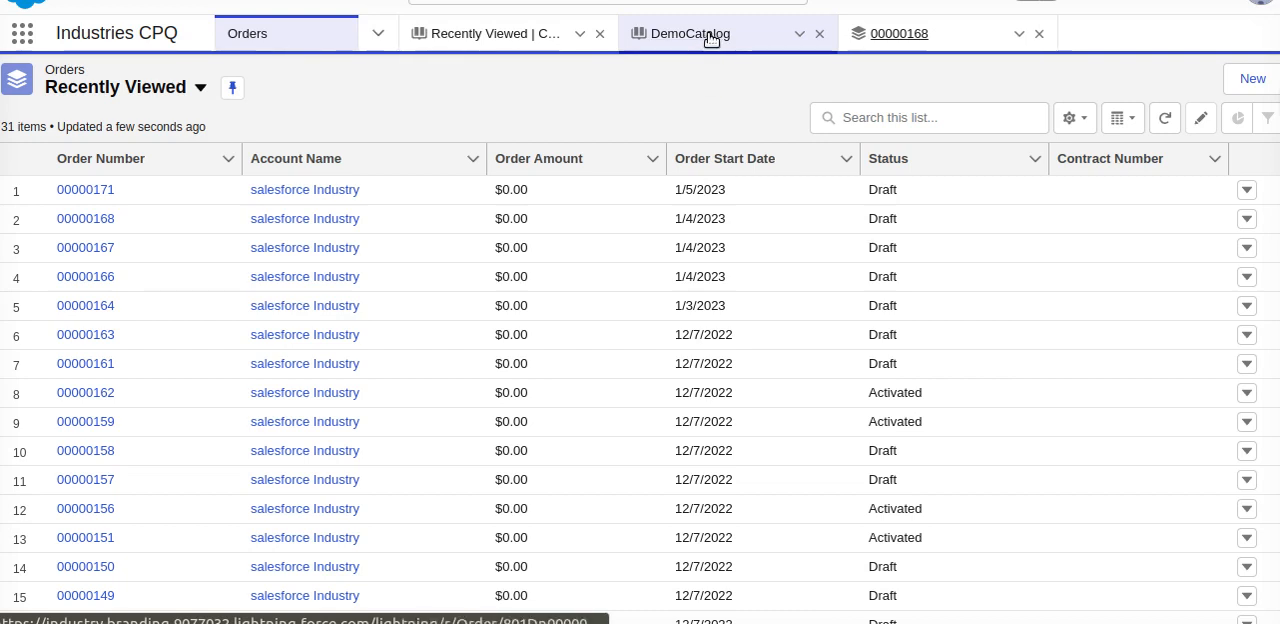
{"action": "left_click", "coordinate": [689, 33]}
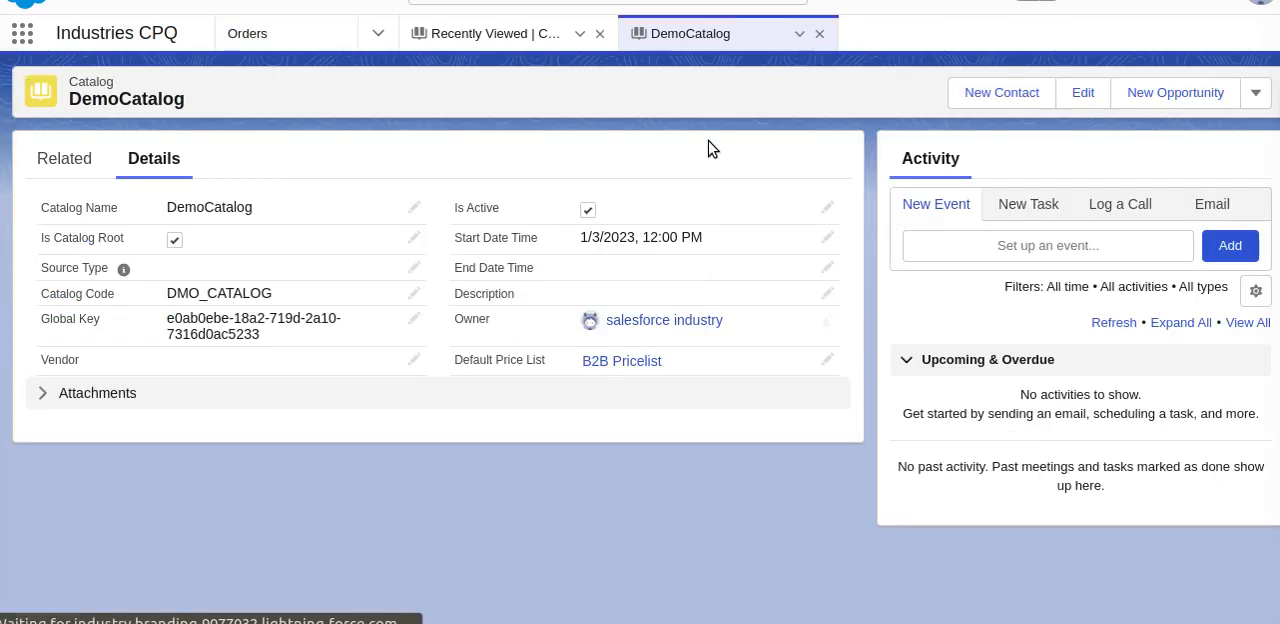
{"action": "mouse_move", "coordinate": [341, 308]}
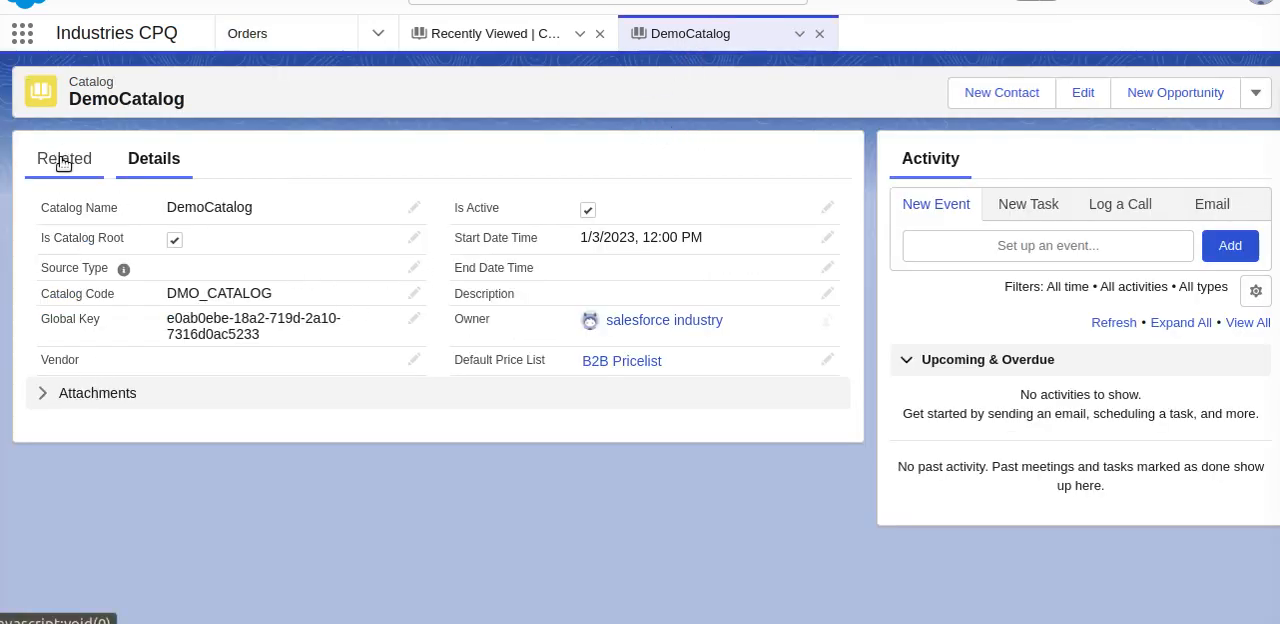
{"action": "left_click", "coordinate": [64, 158]}
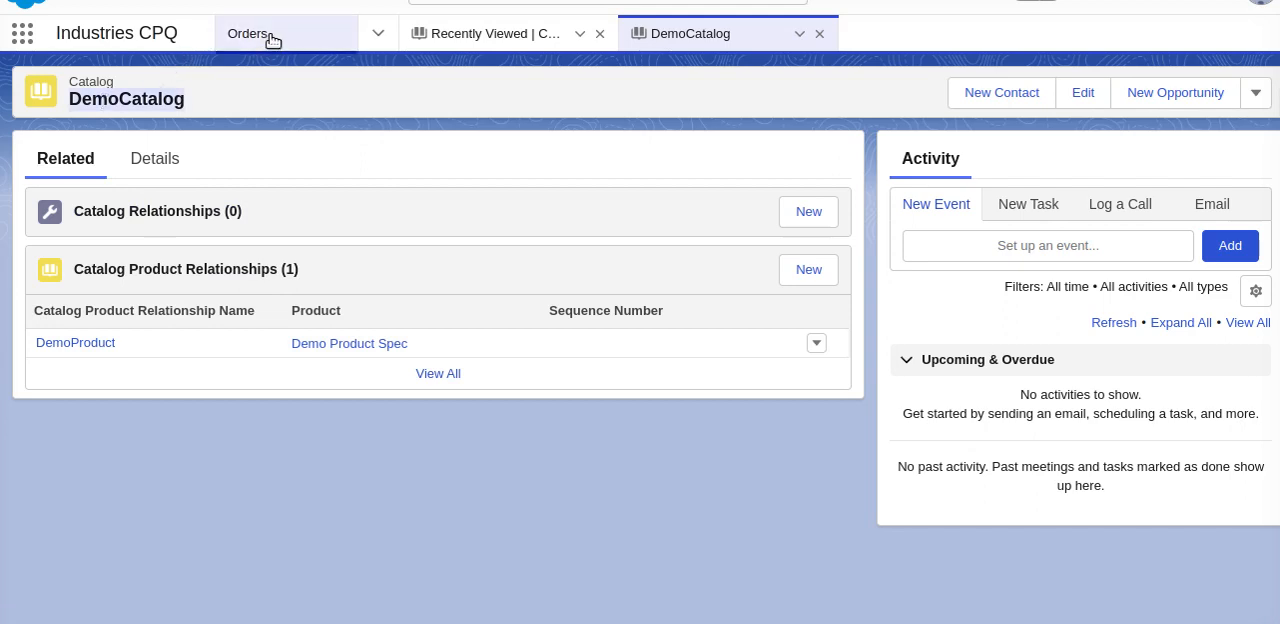
{"action": "left_click", "coordinate": [248, 33]}
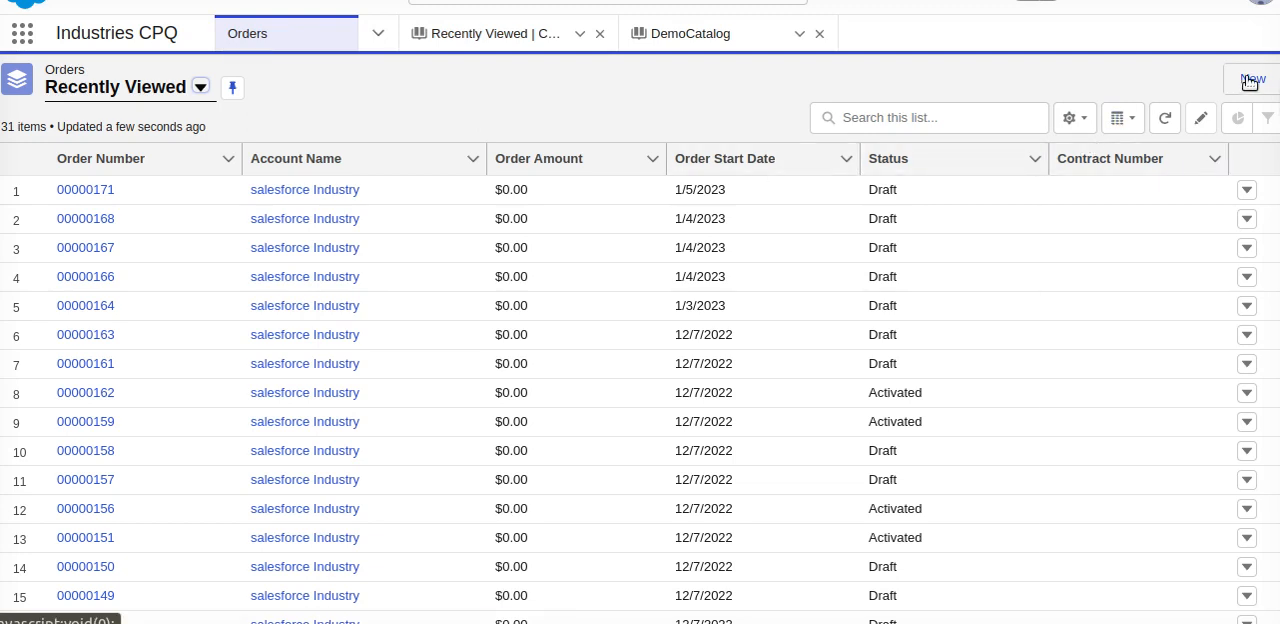
Fill in a new order for salesforce Industry starting 1/4/2023 and save it
{"action": "left_click", "coordinate": [1250, 80]}
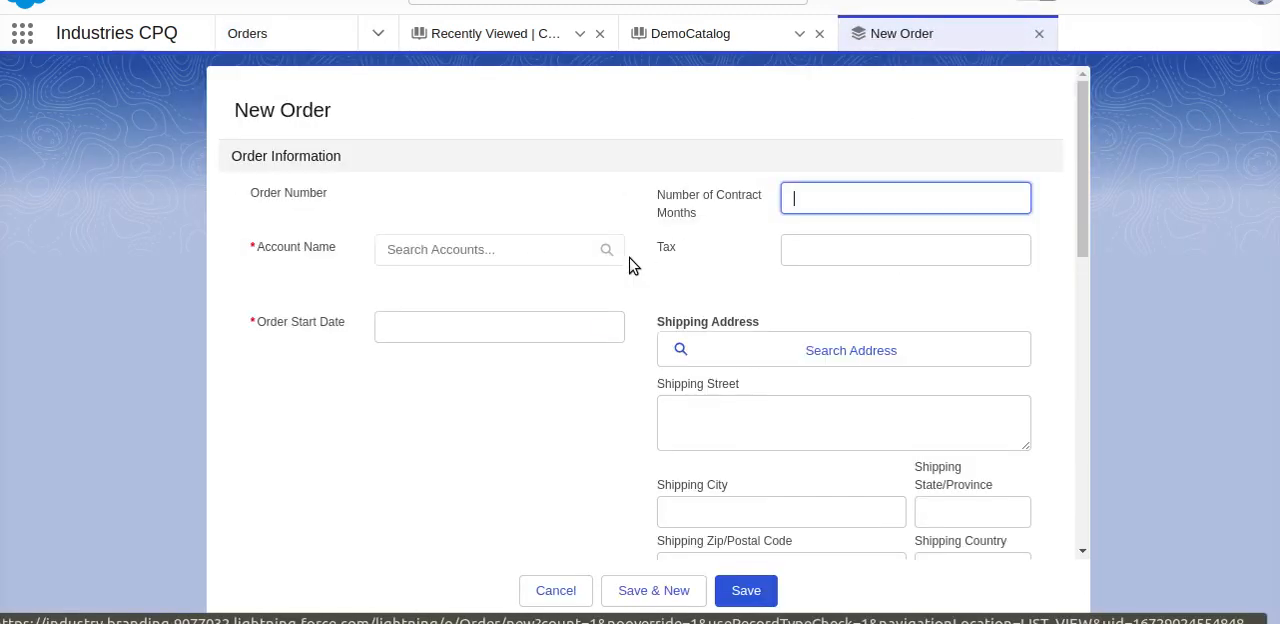
{"action": "left_click", "coordinate": [490, 249]}
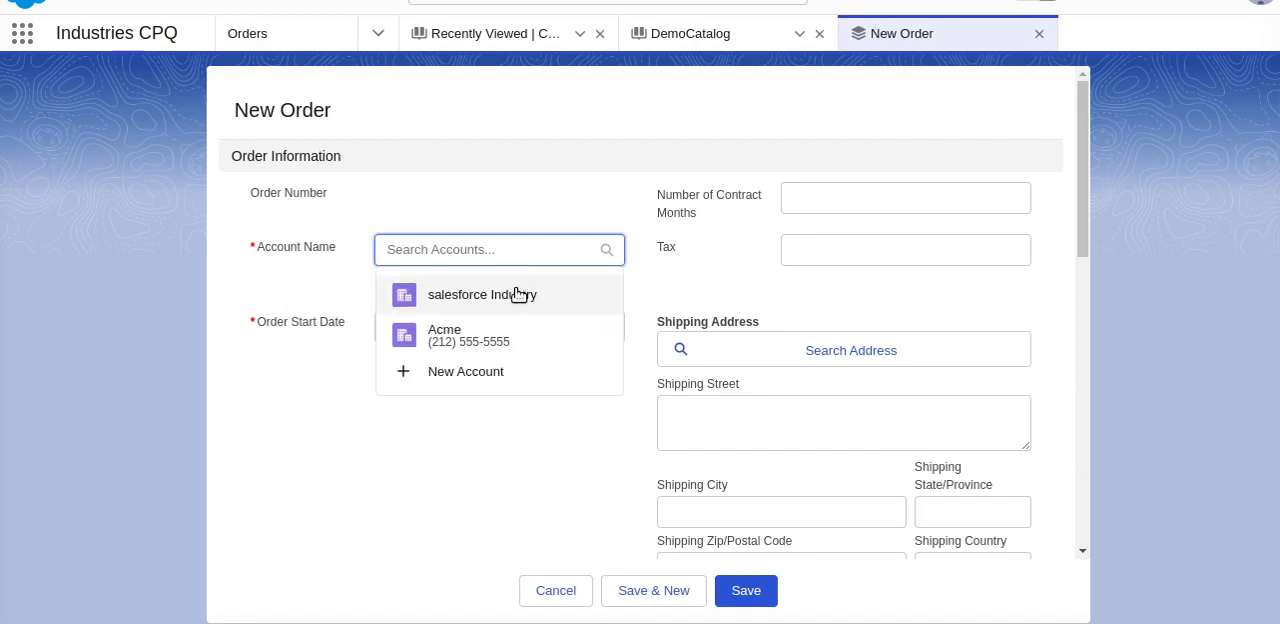
{"action": "left_click", "coordinate": [481, 294]}
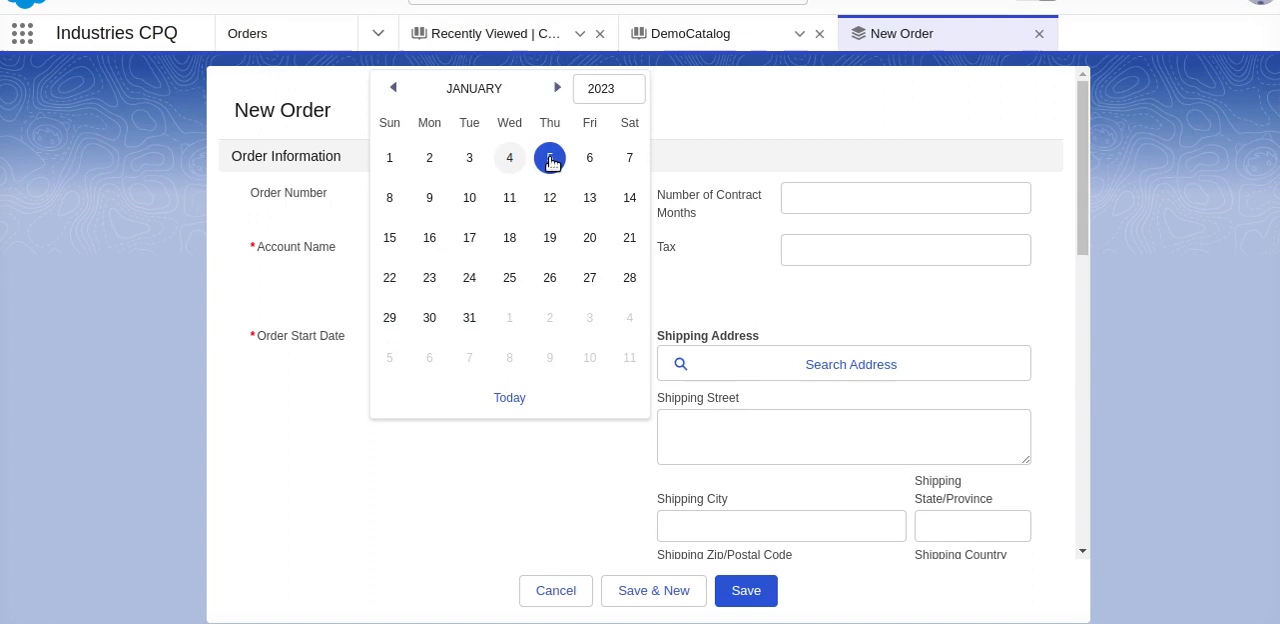
{"action": "left_click", "coordinate": [509, 158]}
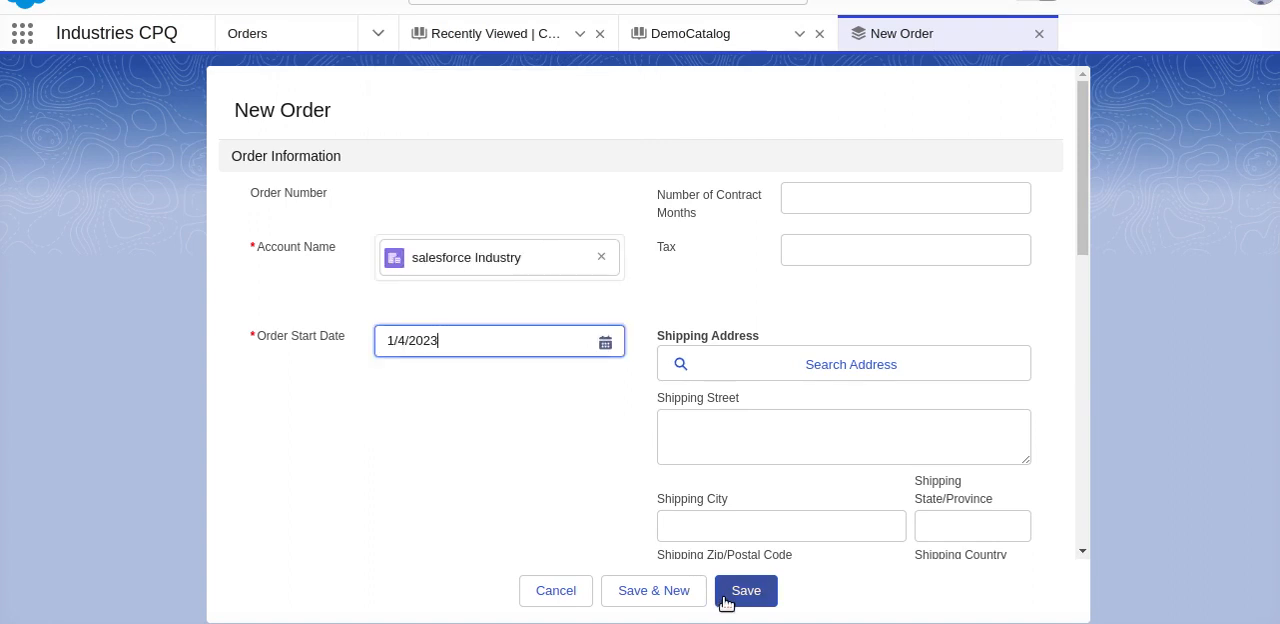
{"action": "left_click", "coordinate": [746, 590]}
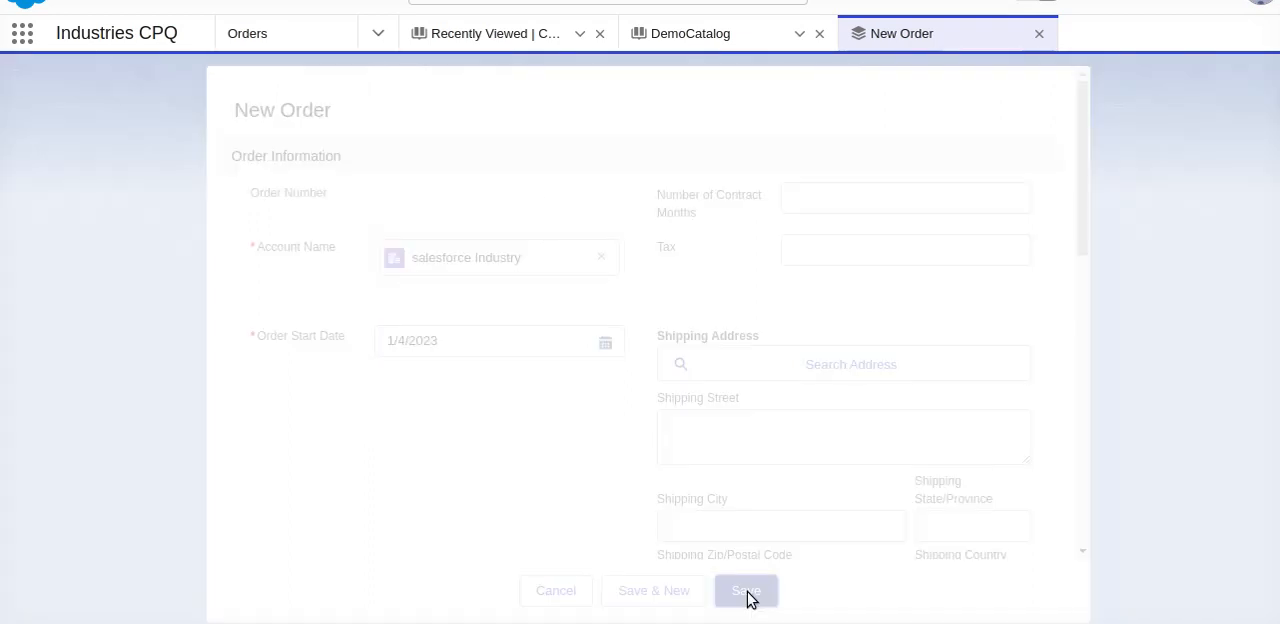
Confirm the save so order 00000172 loads with an empty $0.00 cart
{"action": "left_click", "coordinate": [745, 590]}
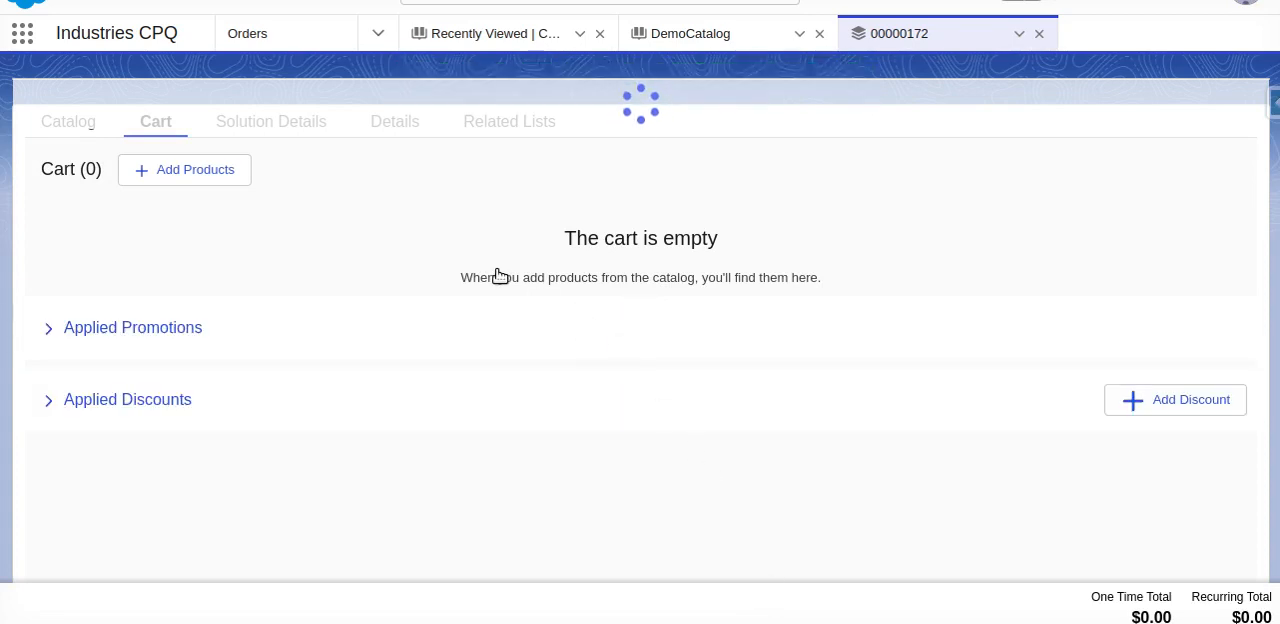
{"action": "mouse_move", "coordinate": [866, 304]}
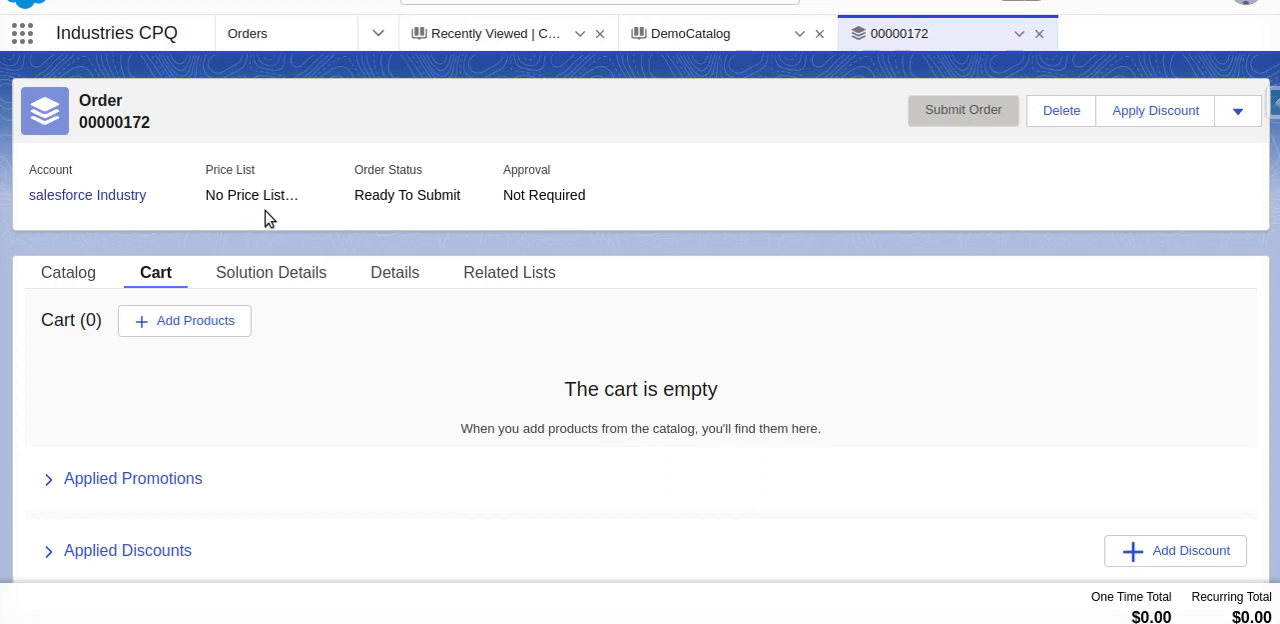
{"action": "mouse_move", "coordinate": [156, 272]}
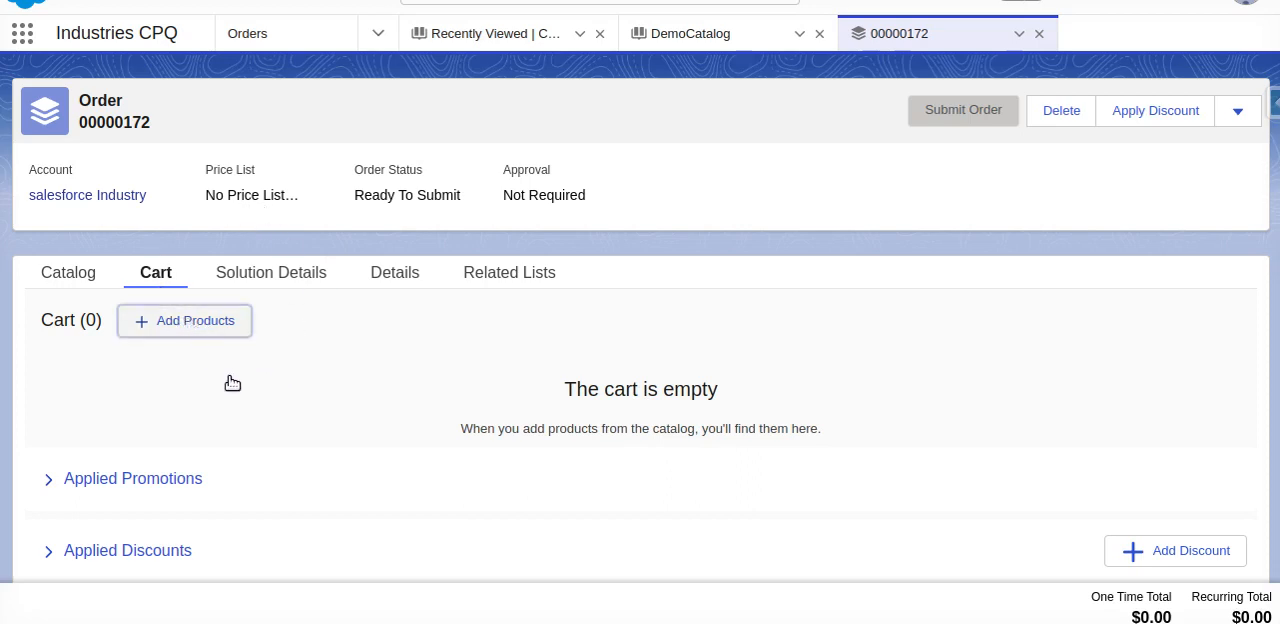
Open the product catalog and price it with the B2B Pricelist
{"action": "left_click", "coordinate": [184, 320]}
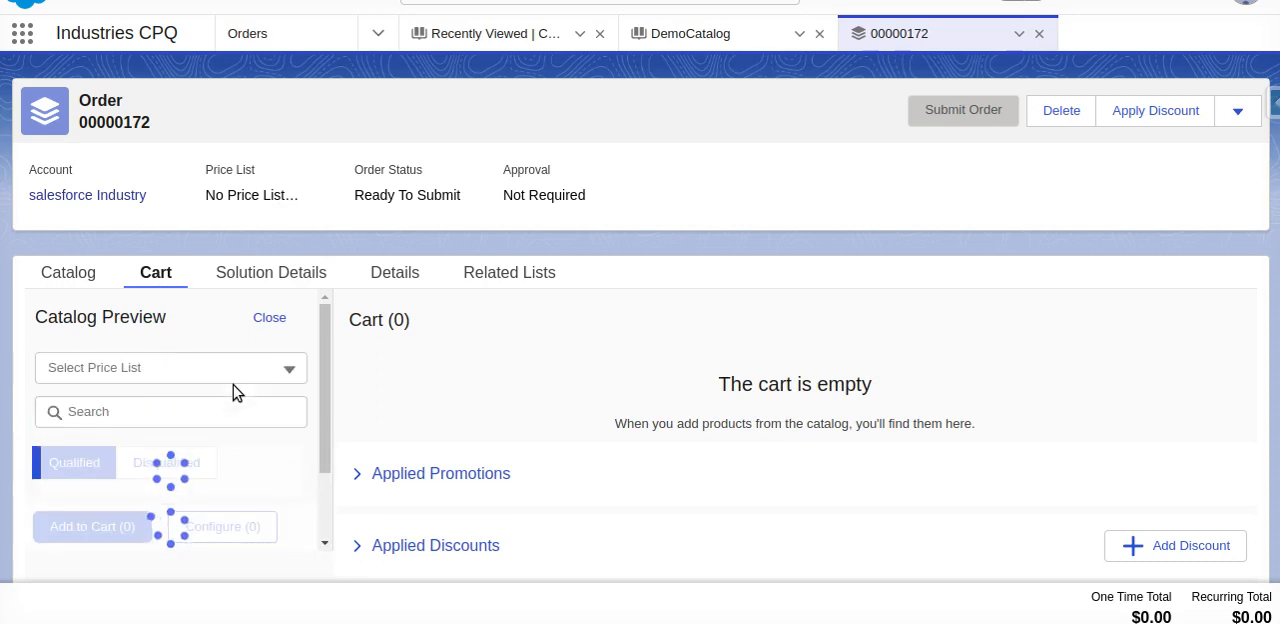
{"action": "left_click", "coordinate": [170, 368]}
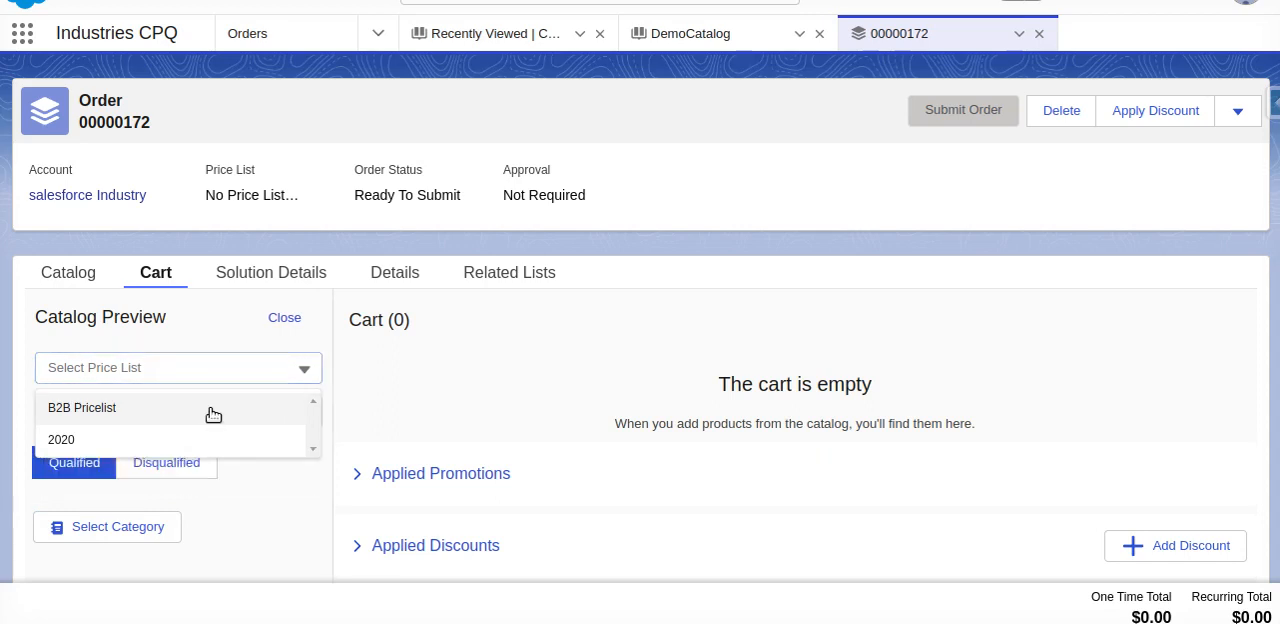
{"action": "left_click", "coordinate": [82, 408]}
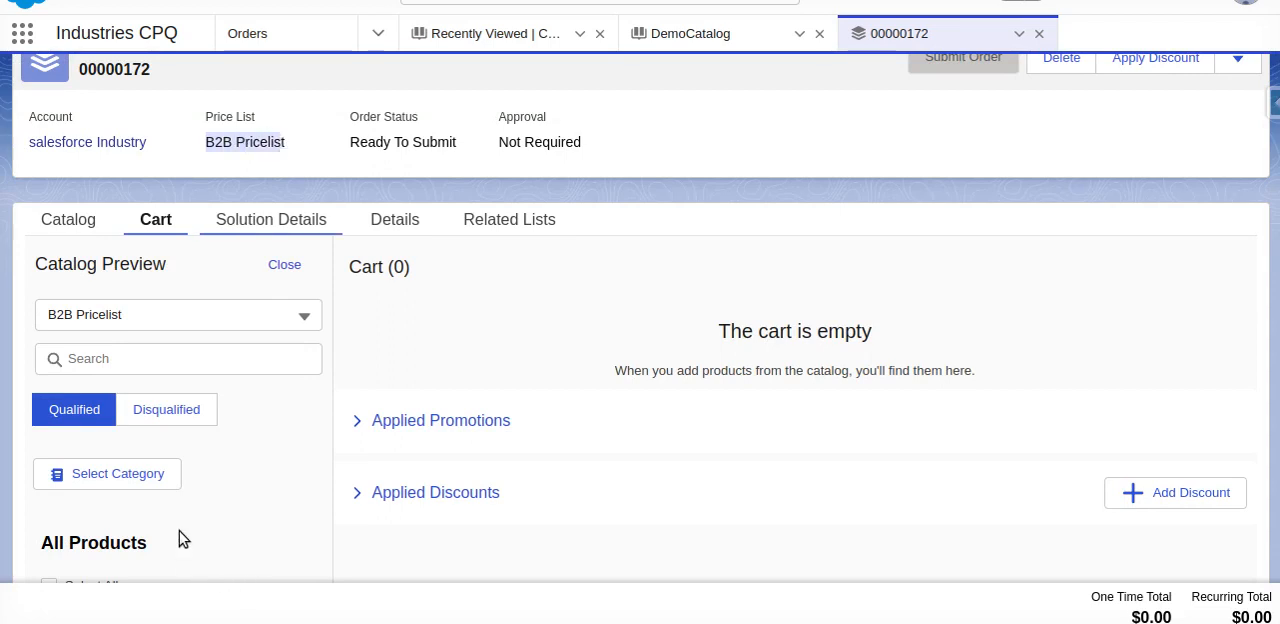
Find Demo Product Spec in DemoCatalog and add it to the cart
{"action": "scroll", "scroll_direction": "down", "scroll_amount": 3}
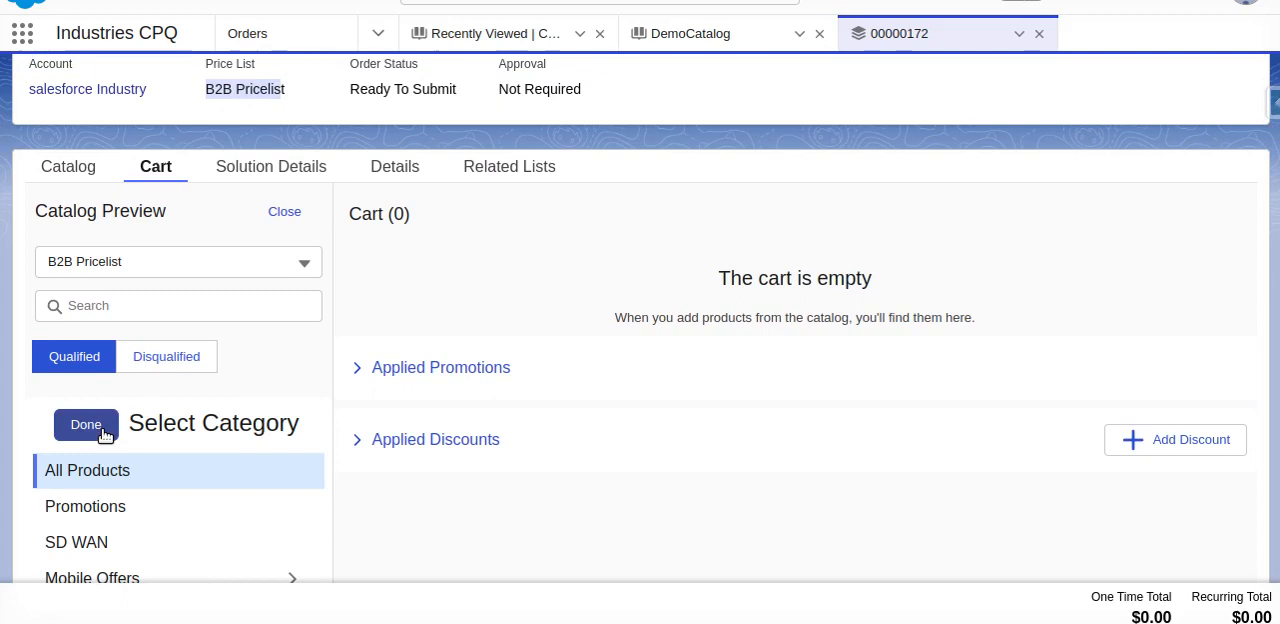
{"action": "scroll", "scroll_direction": "down", "scroll_amount": 3}
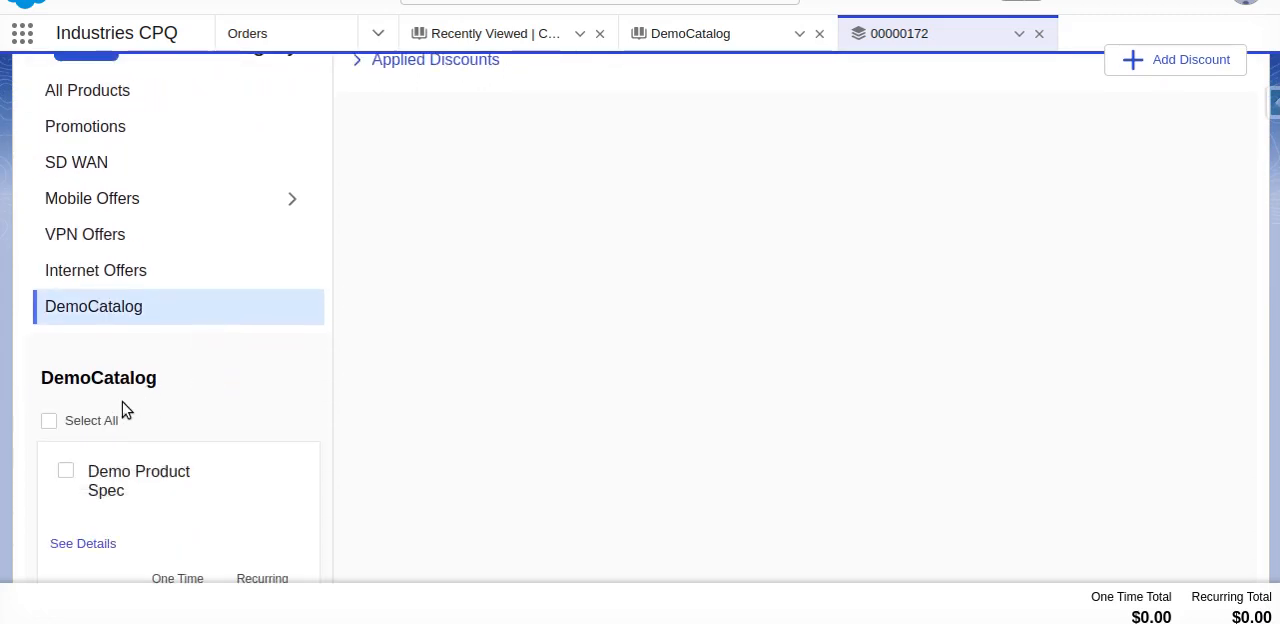
{"action": "mouse_move", "coordinate": [112, 504]}
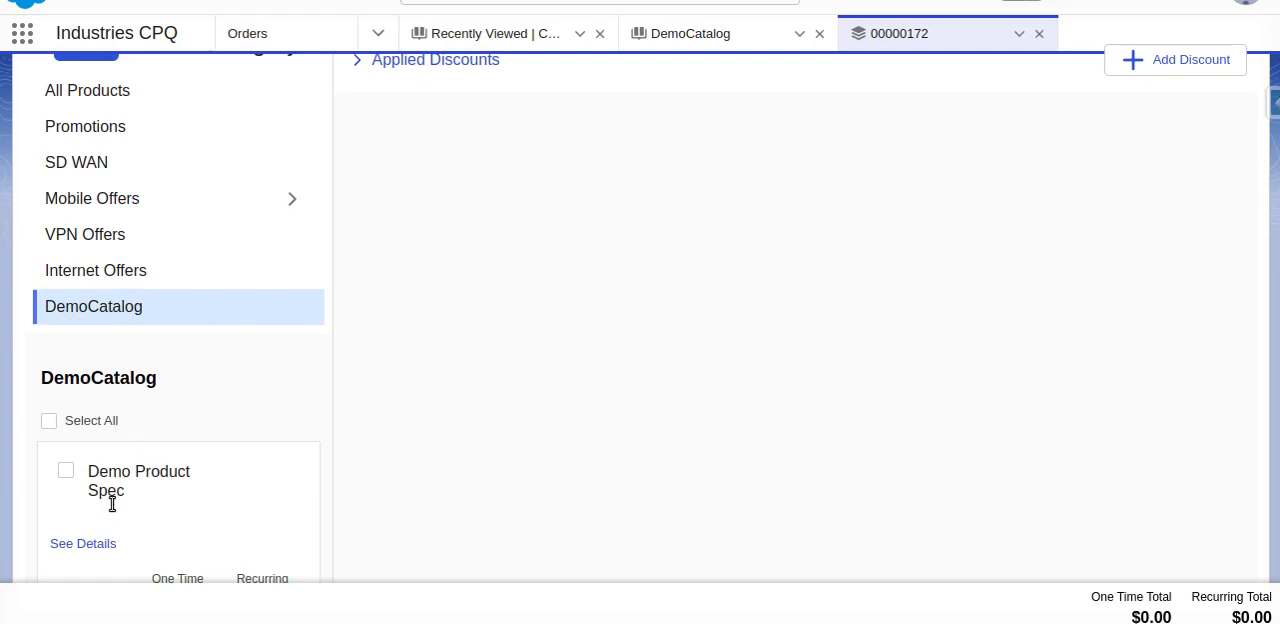
{"action": "scroll", "scroll_direction": "down", "scroll_amount": 3}
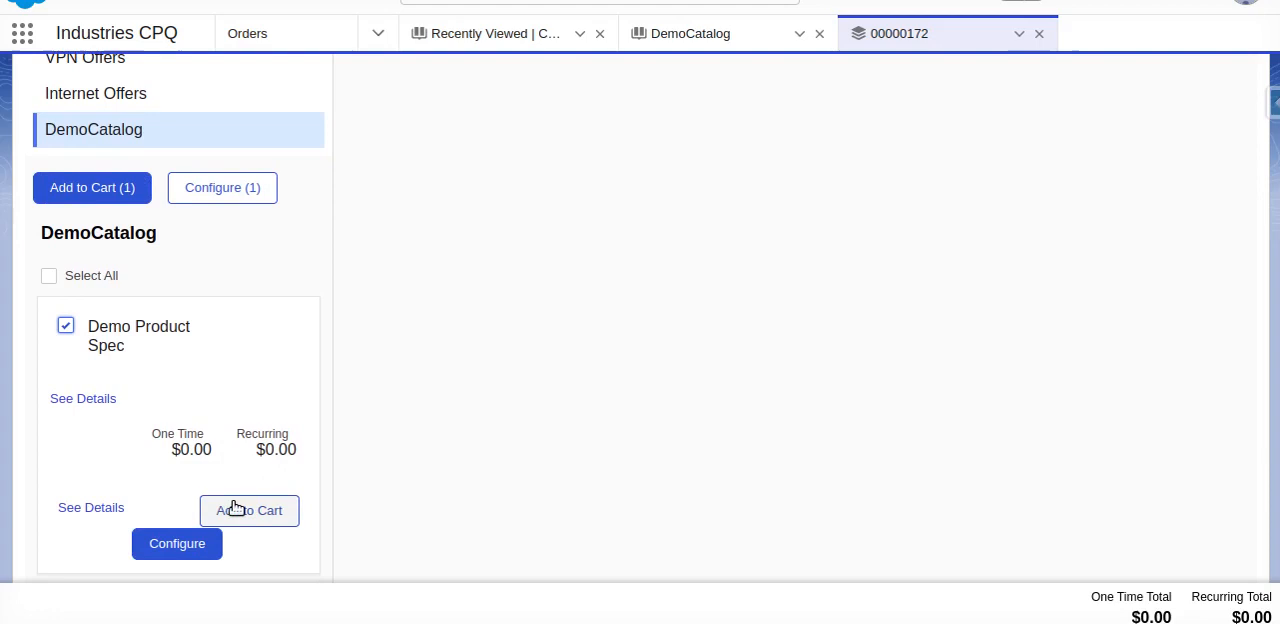
{"action": "left_click", "coordinate": [249, 510]}
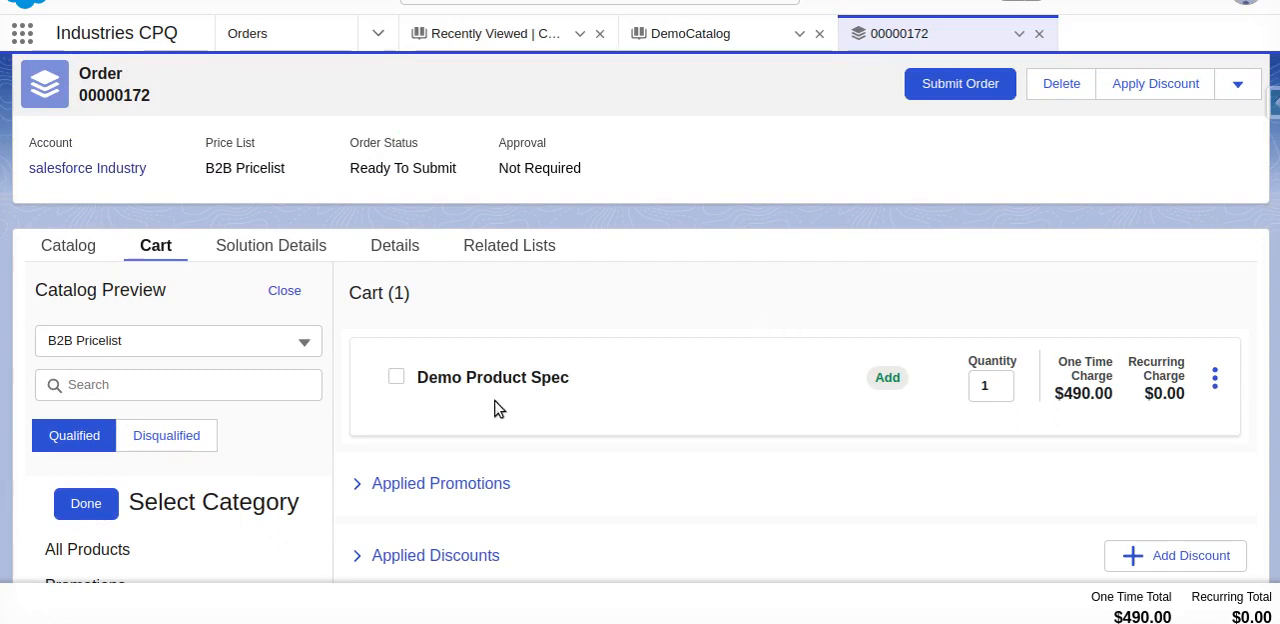
{"action": "mouse_move", "coordinate": [1214, 377]}
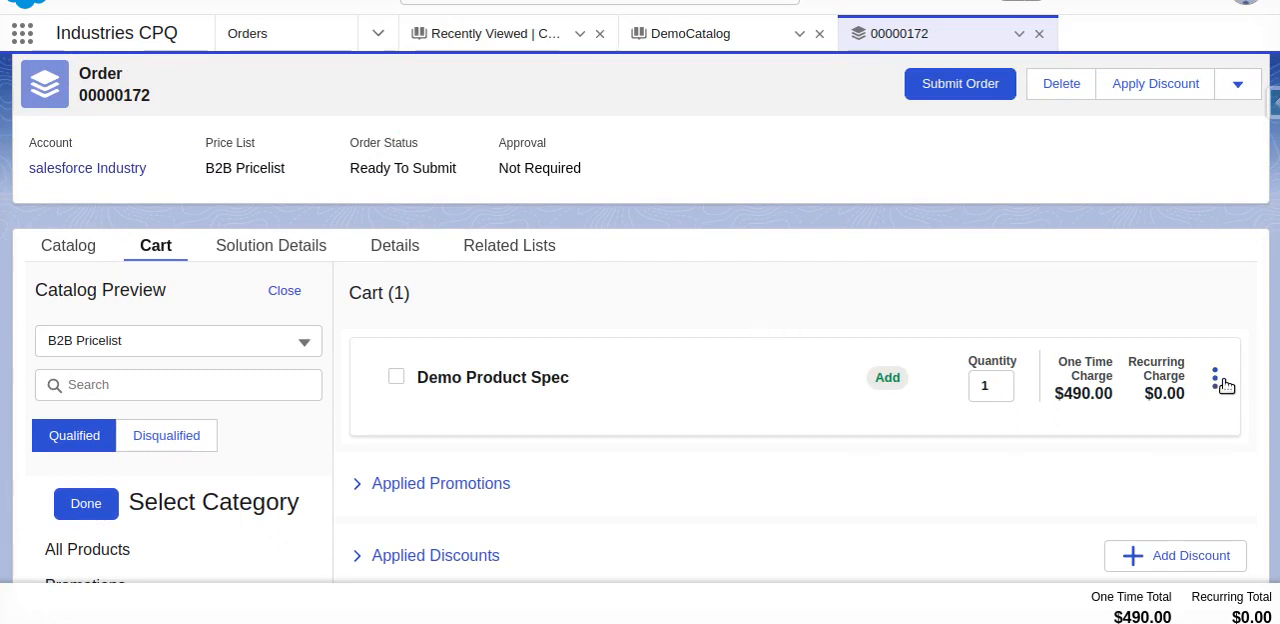
{"action": "left_click", "coordinate": [1214, 378]}
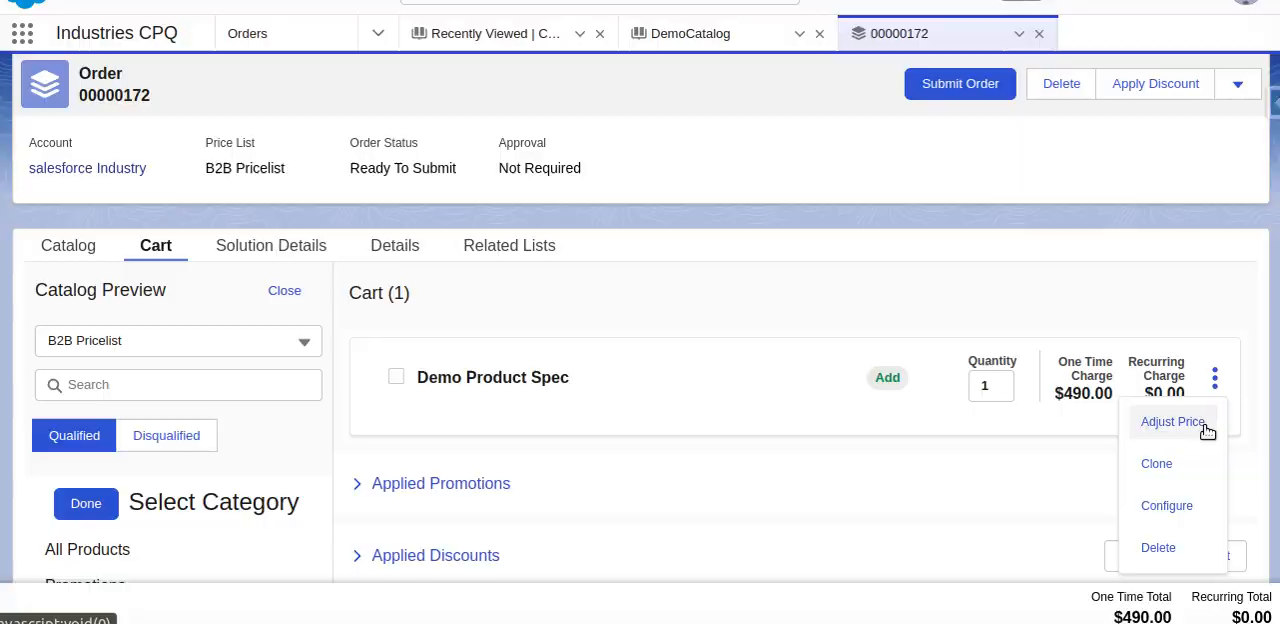
{"action": "left_click", "coordinate": [1172, 421]}
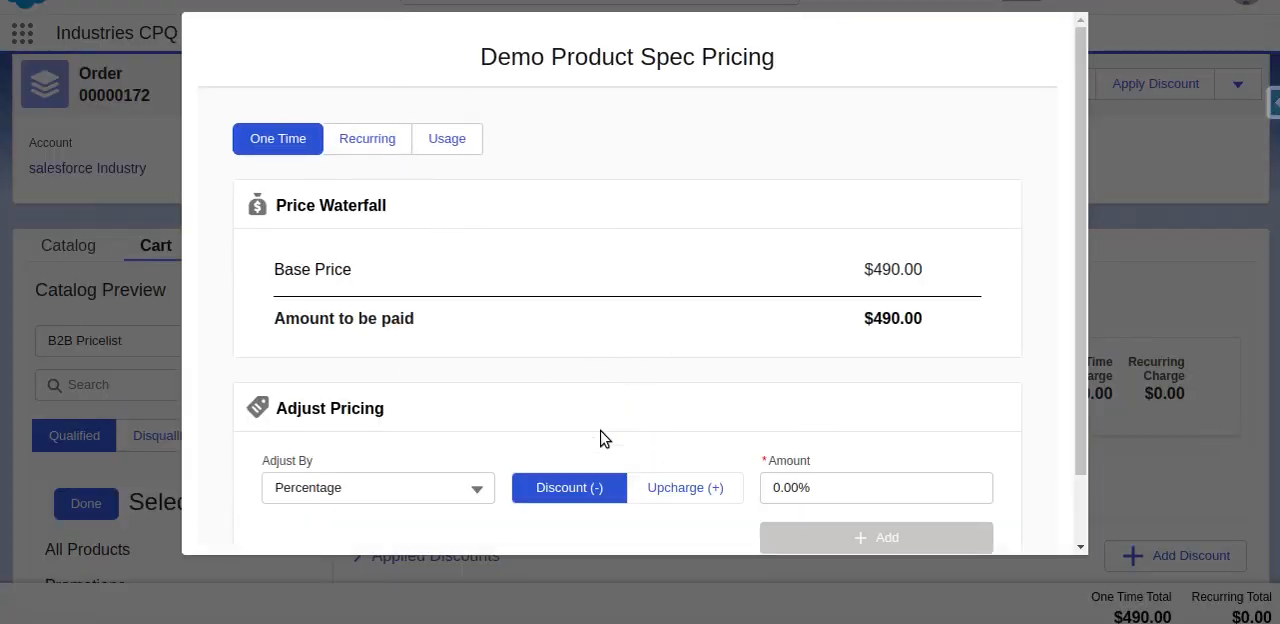
{"action": "mouse_move", "coordinate": [770, 96]}
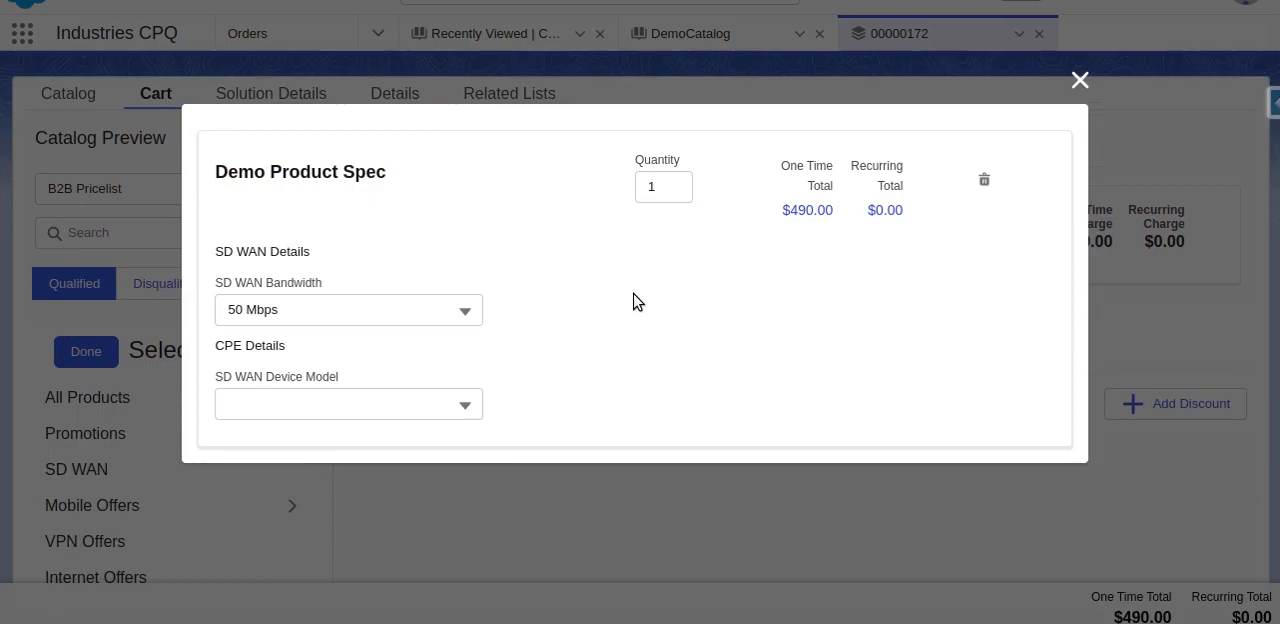
{"action": "left_click", "coordinate": [1080, 79]}
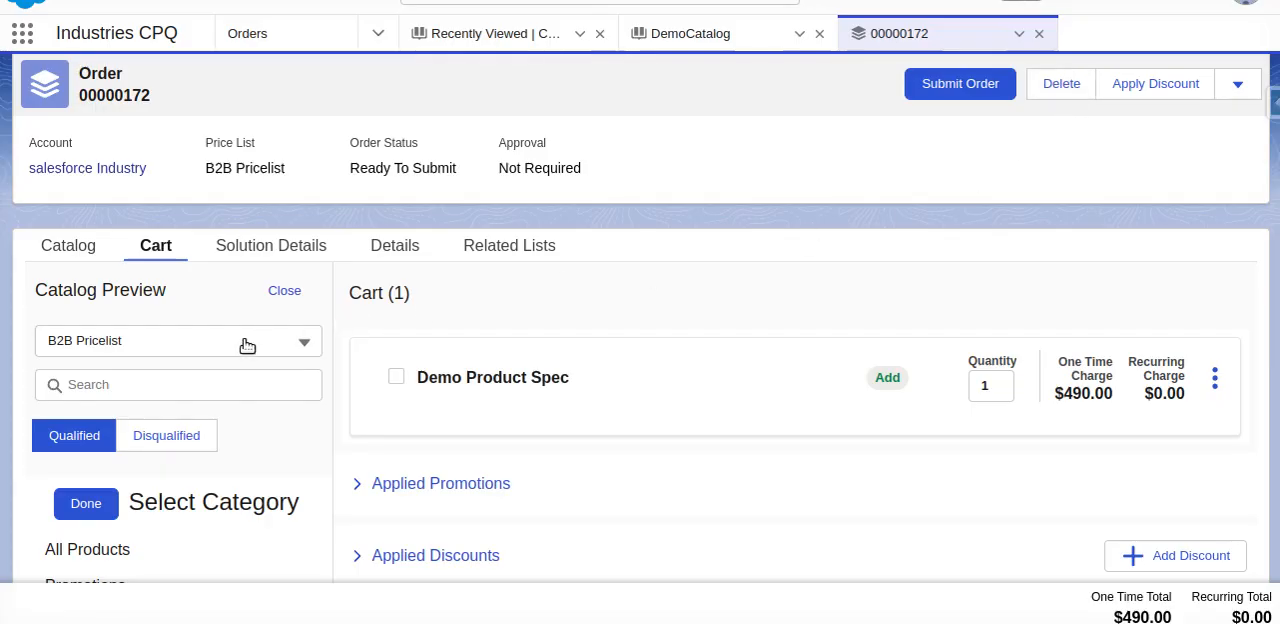
Search 'demo' in Catalog Preview, then view order discounts such as 10% OFF - eCommerce
{"action": "left_click", "coordinate": [178, 385]}
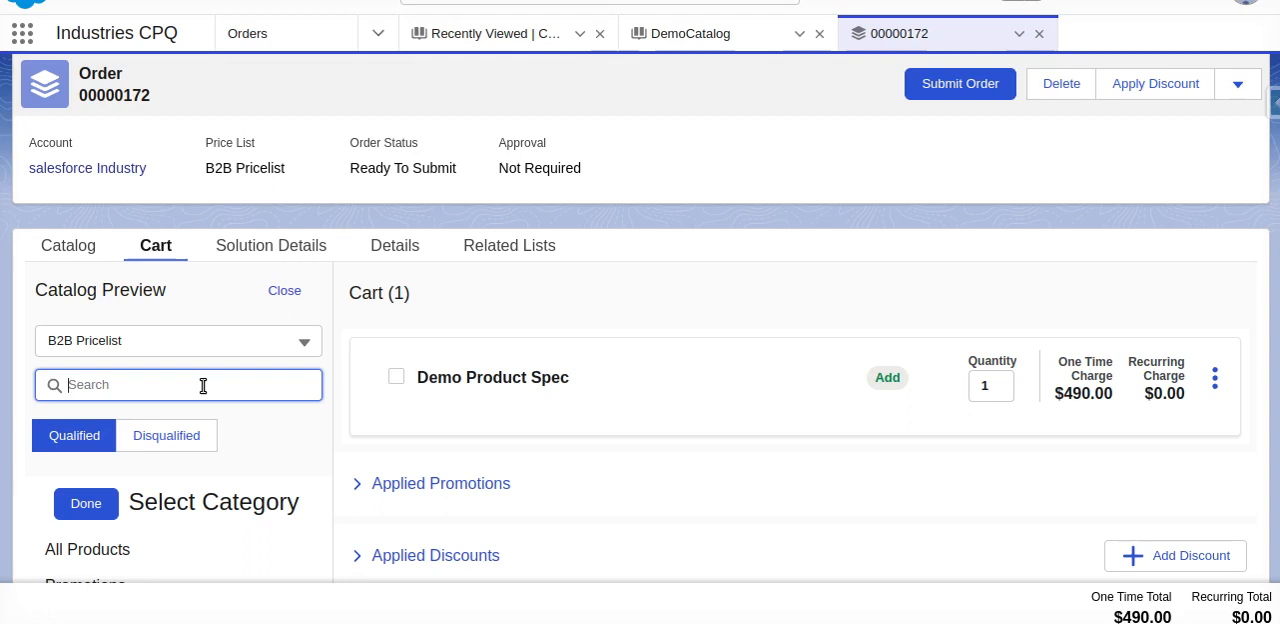
{"action": "type", "text": "demo"}
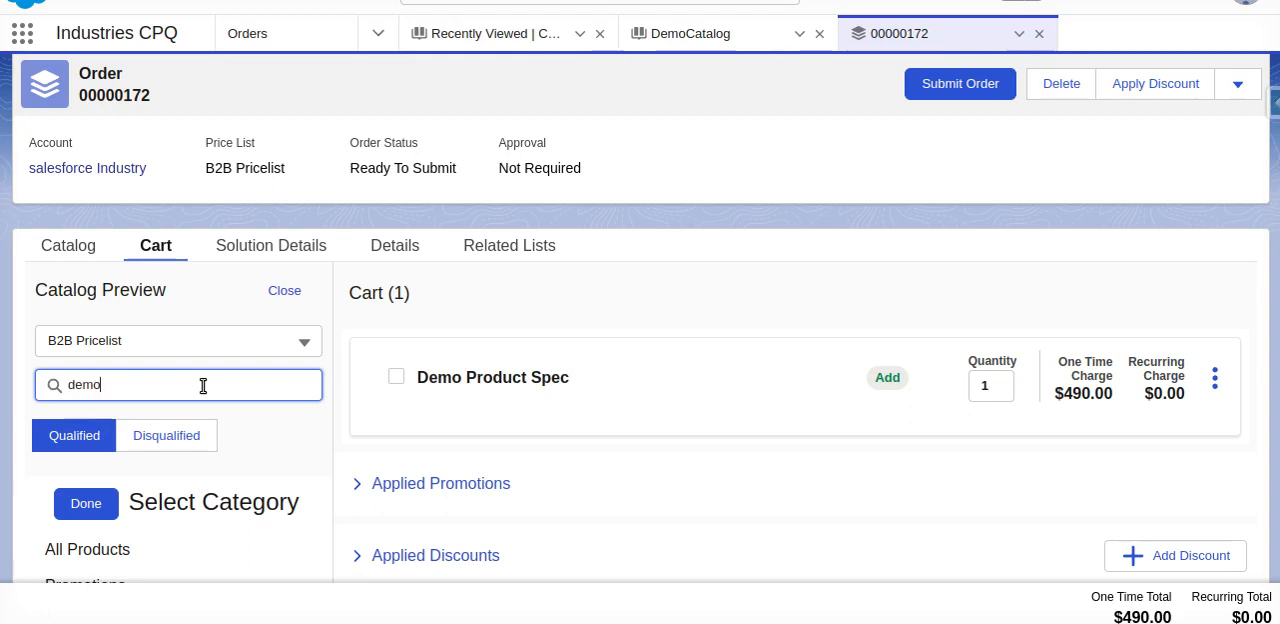
{"action": "left_click", "coordinate": [178, 384]}
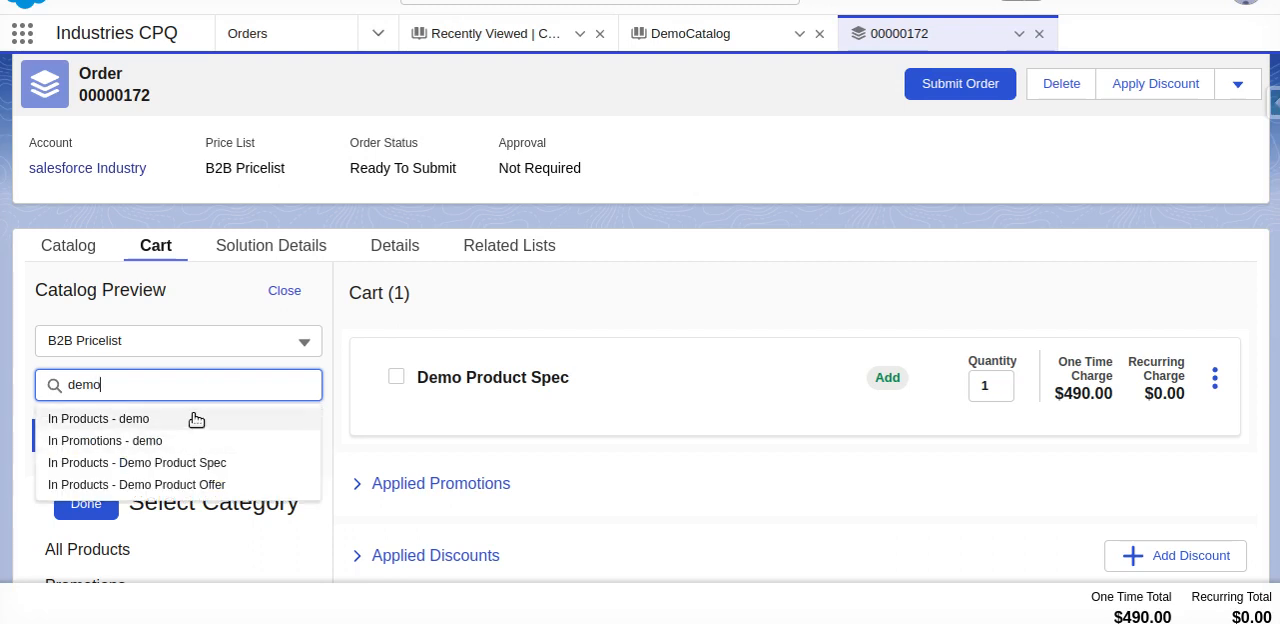
{"action": "mouse_move", "coordinate": [203, 410]}
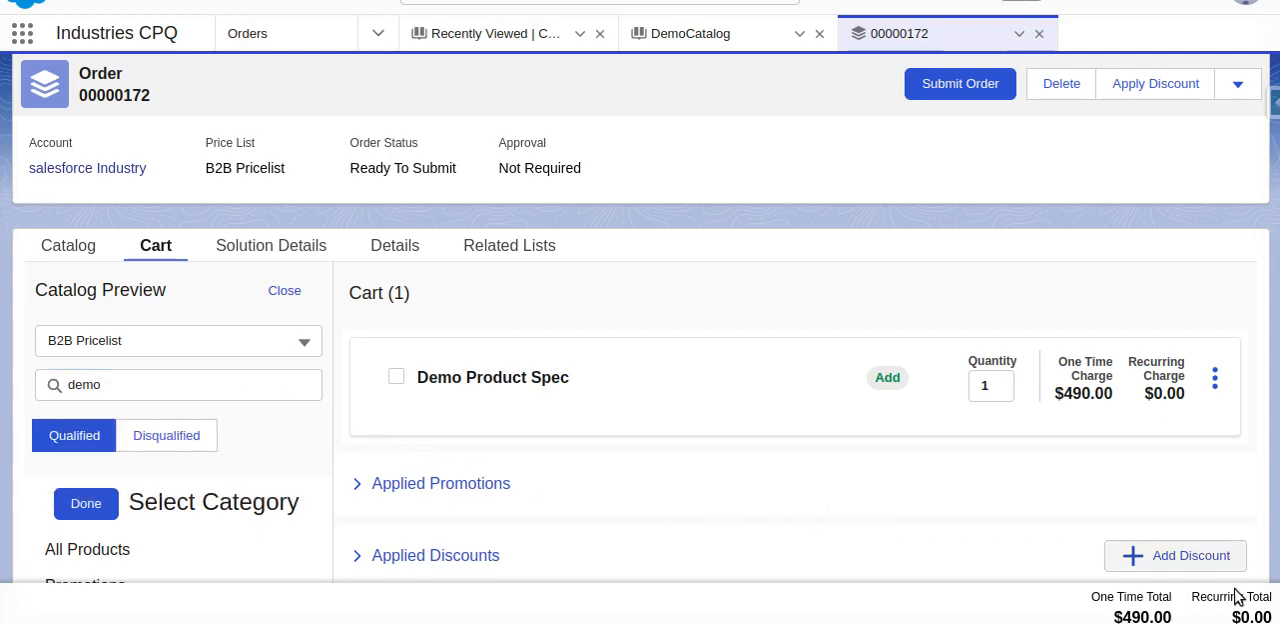
{"action": "left_click", "coordinate": [1154, 83]}
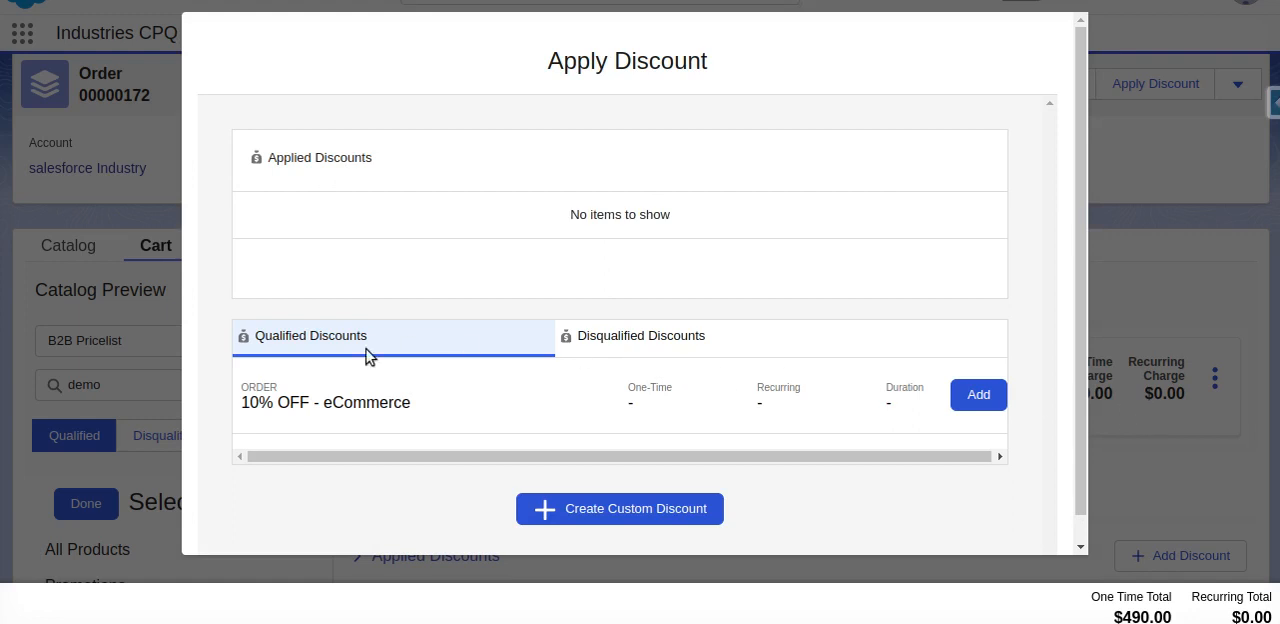
{"action": "mouse_move", "coordinate": [695, 500]}
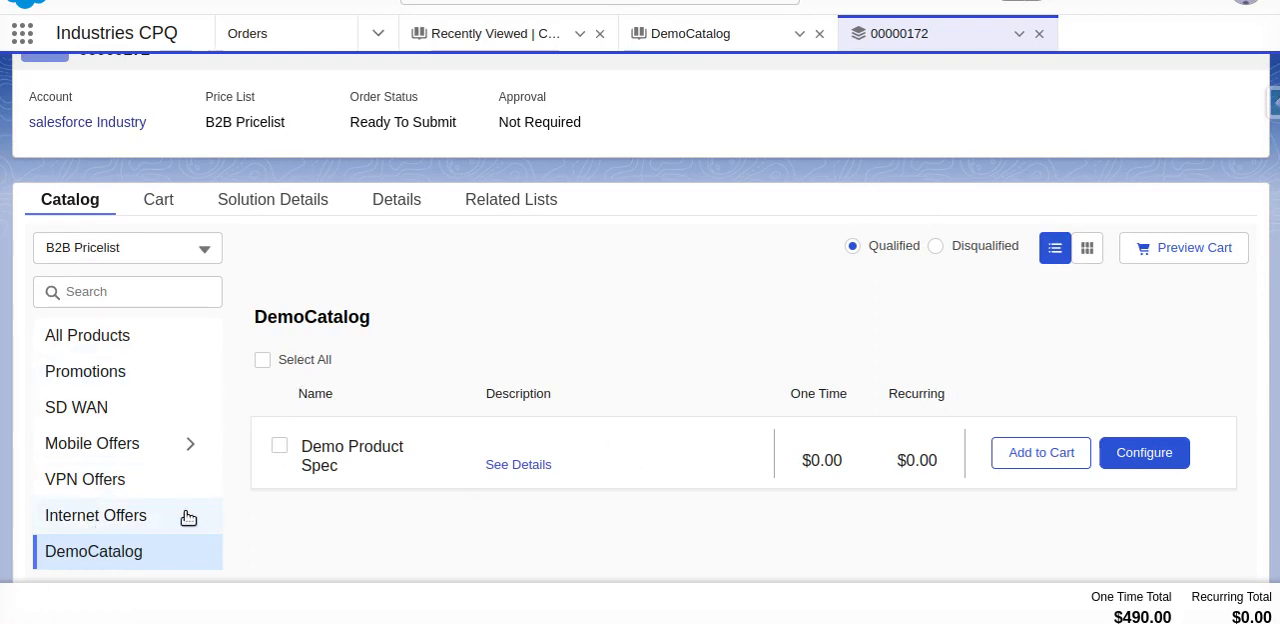
{"action": "mouse_move", "coordinate": [584, 468]}
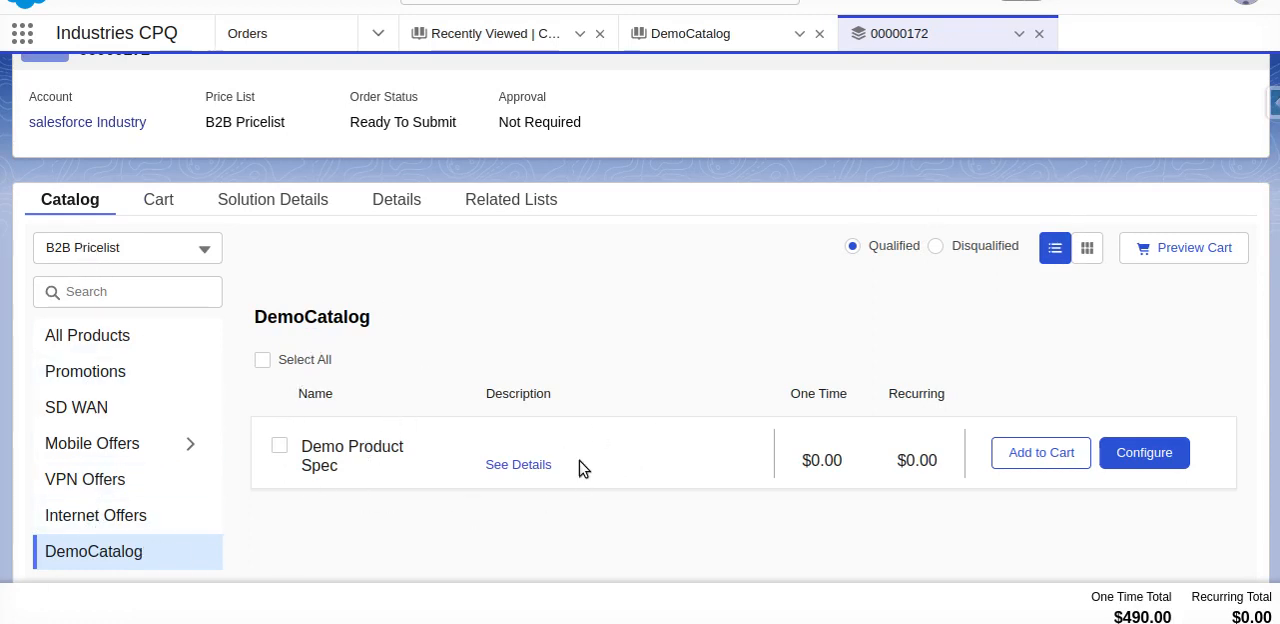
{"action": "mouse_move", "coordinate": [947, 501]}
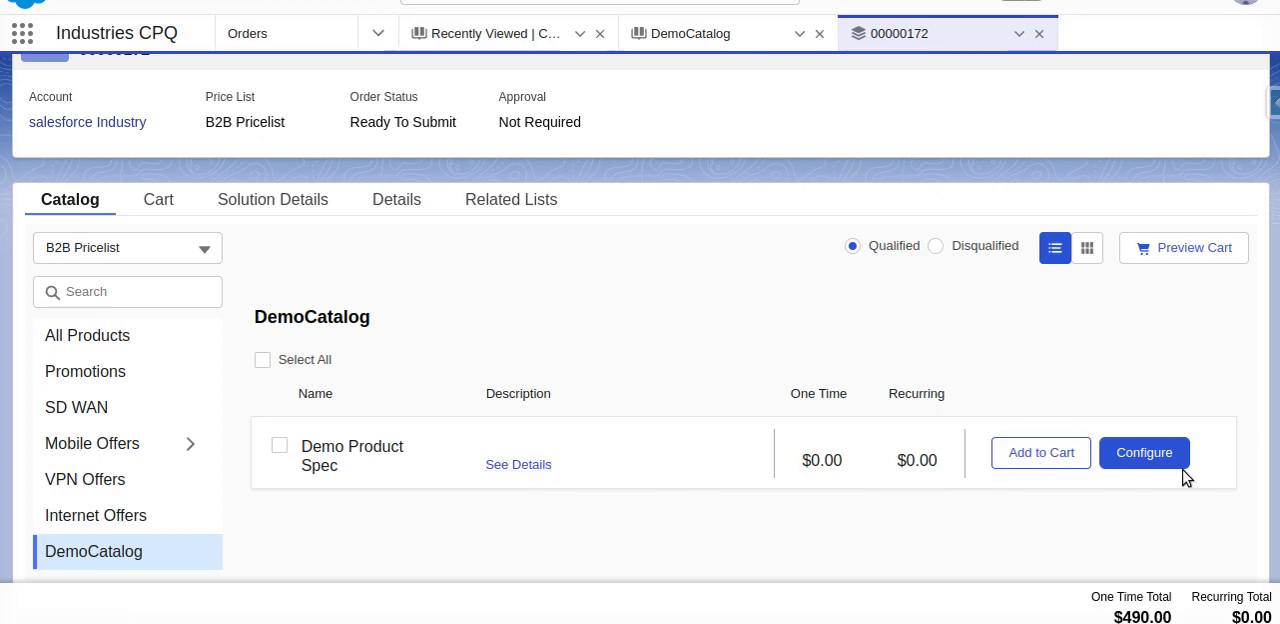
Toggle the cart preview beside DemoCatalog, then switch products from list to tile view
{"action": "left_click", "coordinate": [1183, 247]}
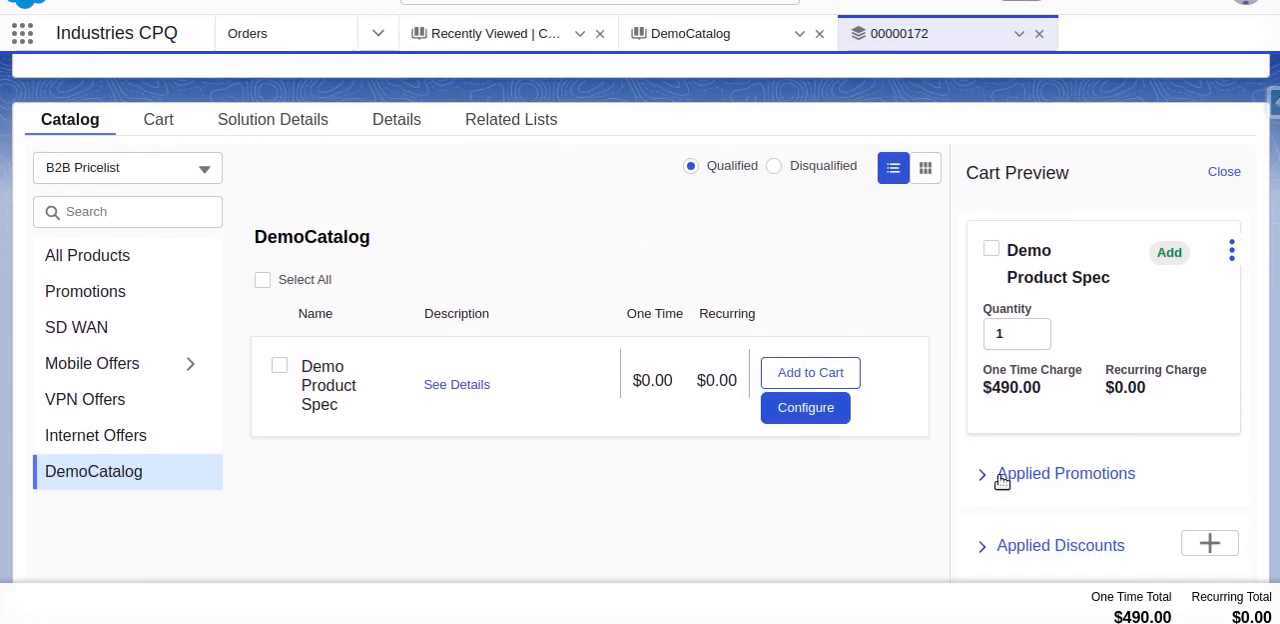
{"action": "mouse_move", "coordinate": [1116, 548]}
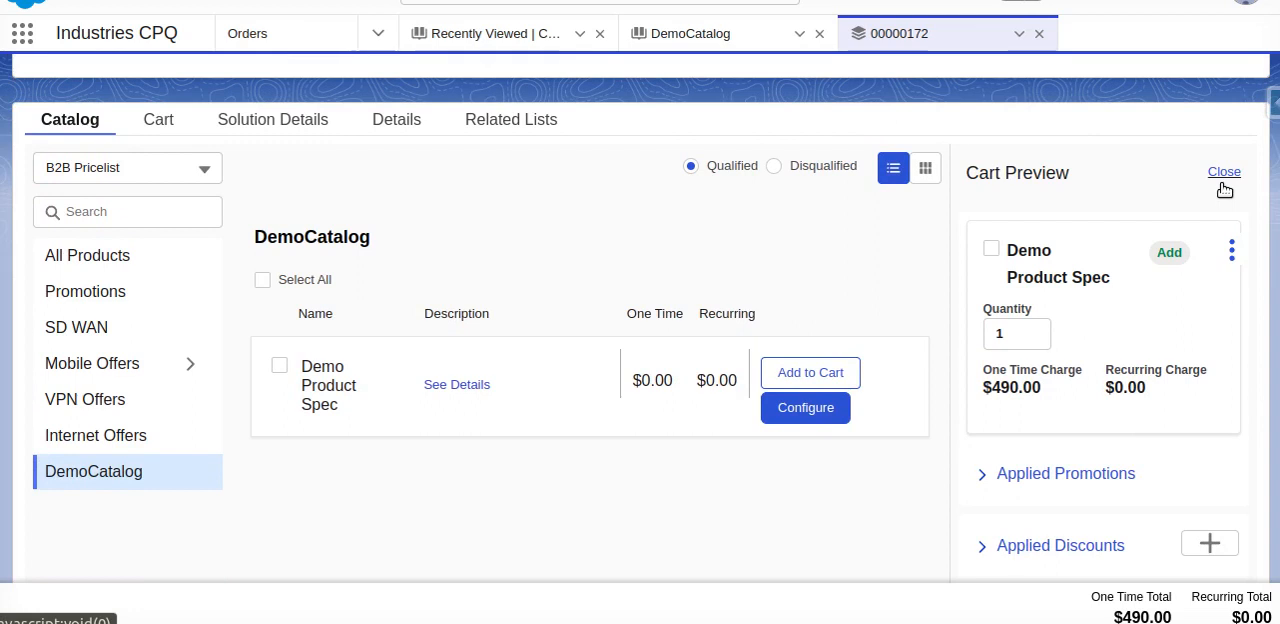
{"action": "left_click", "coordinate": [1224, 172]}
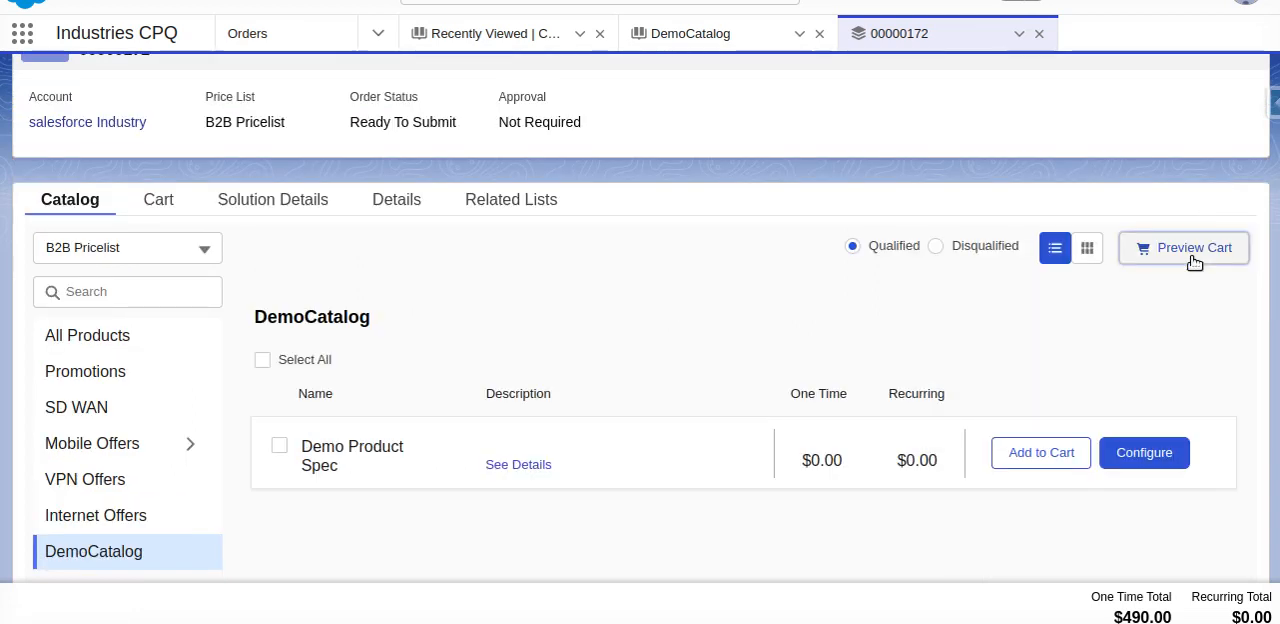
{"action": "left_click", "coordinate": [1184, 247]}
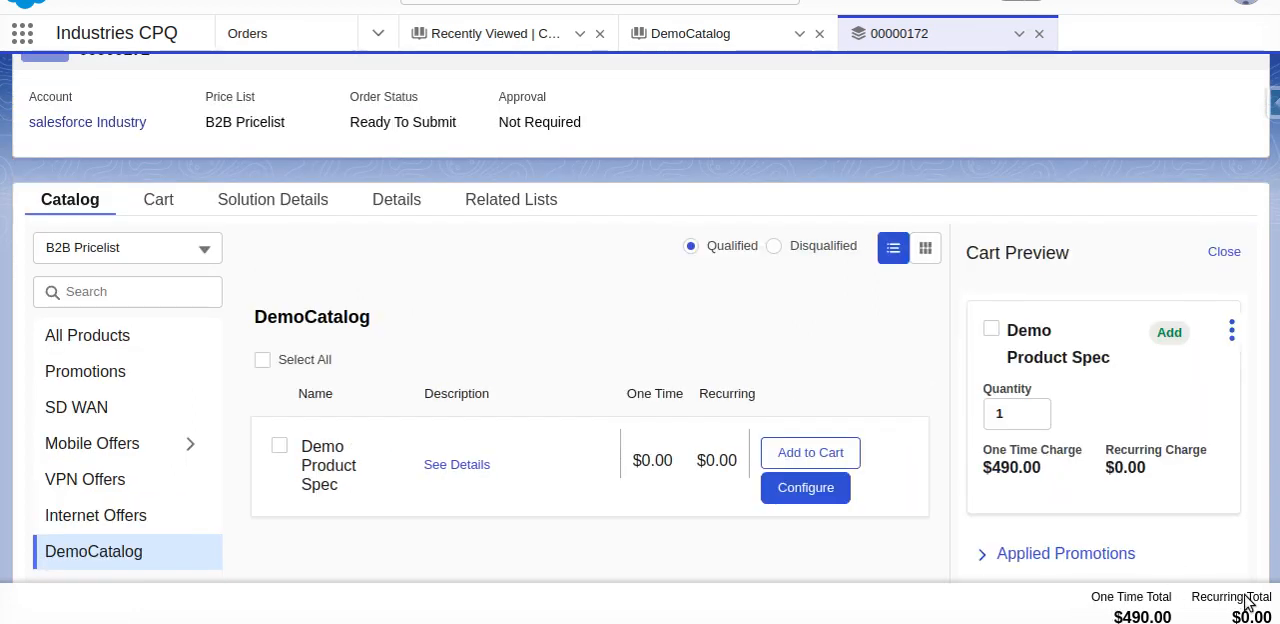
{"action": "mouse_move", "coordinate": [1100, 602]}
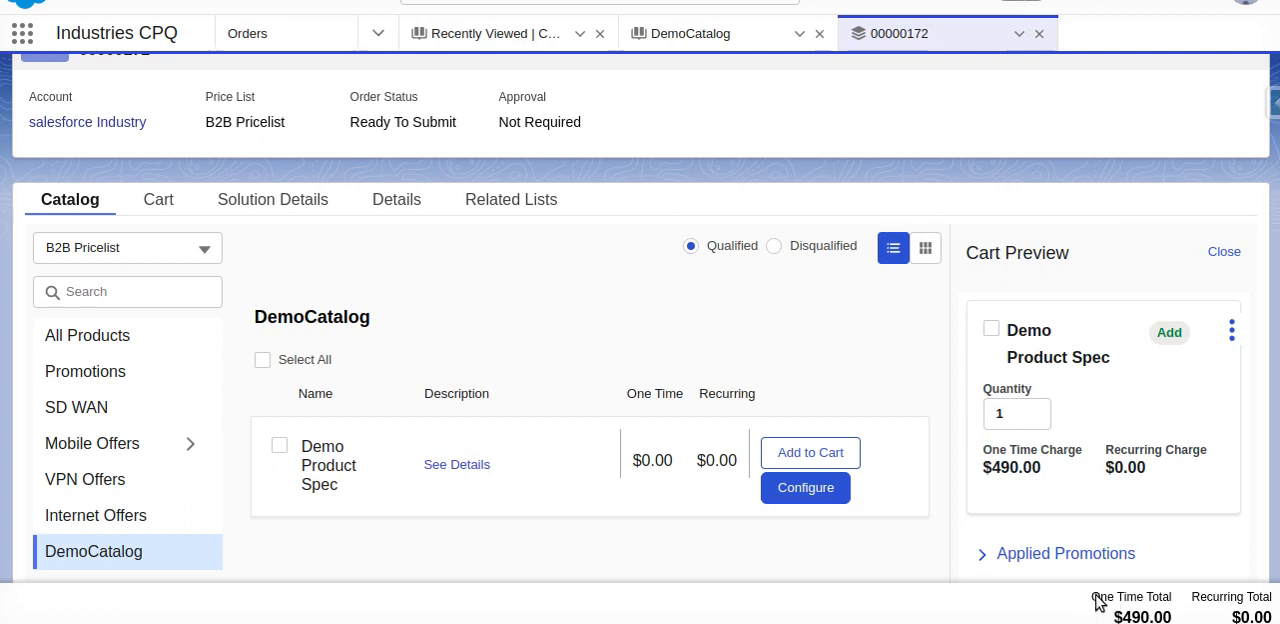
{"action": "mouse_move", "coordinate": [1130, 545]}
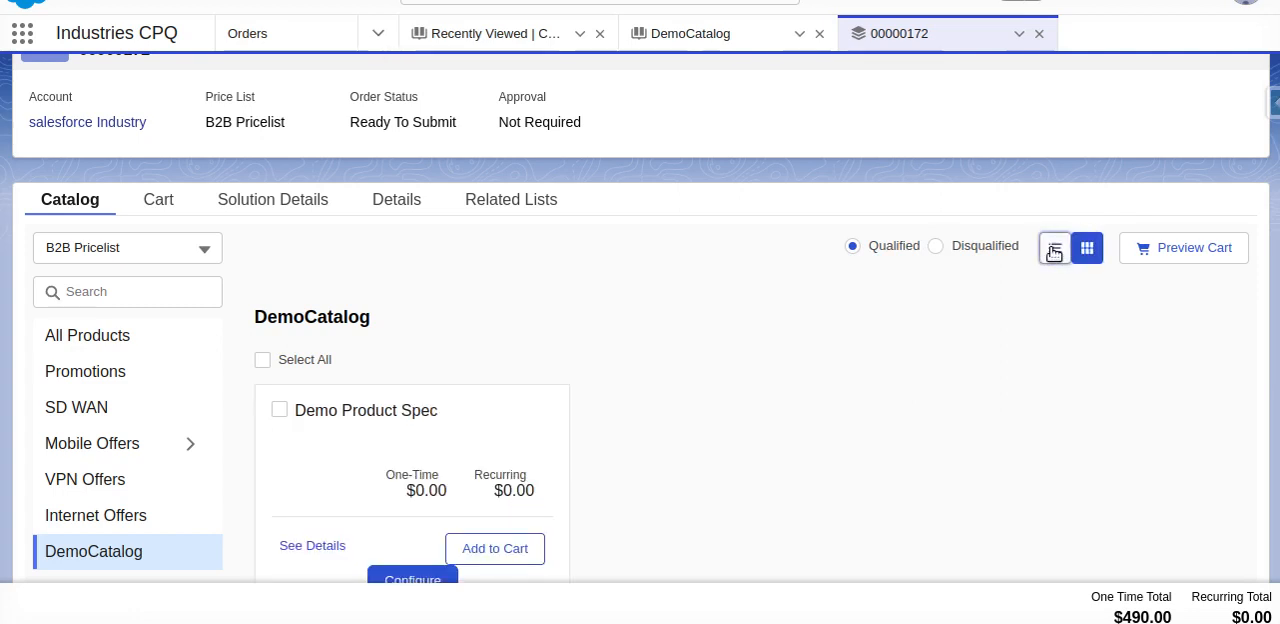
{"action": "left_click", "coordinate": [1054, 248]}
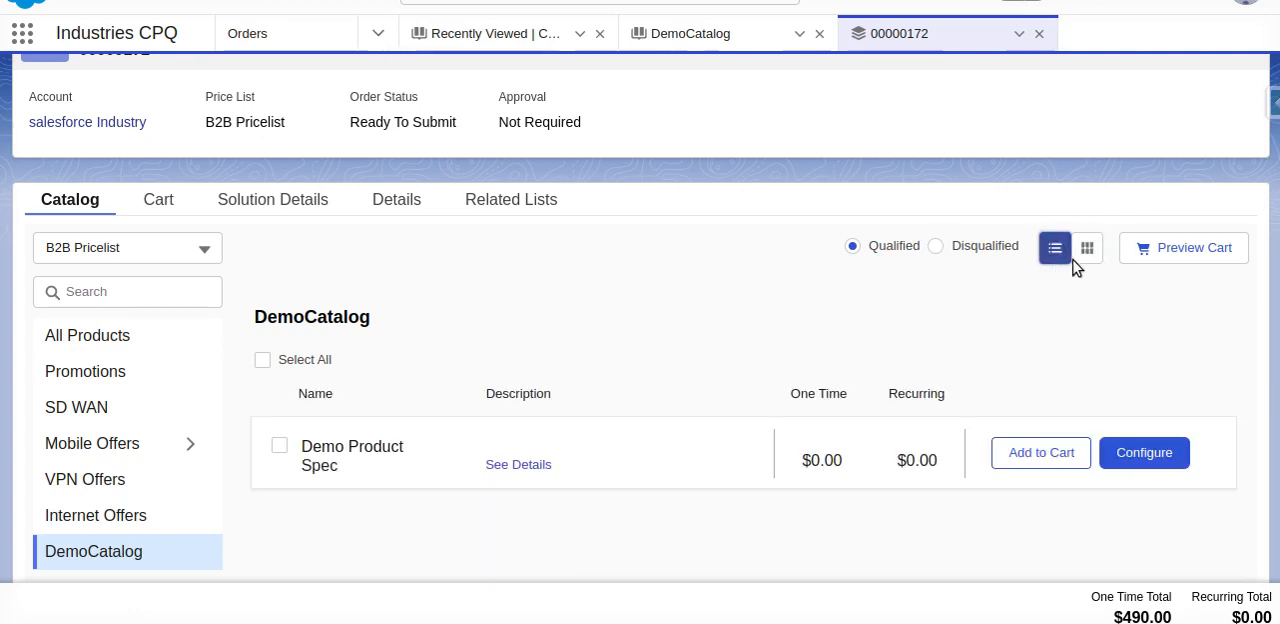
{"action": "left_click", "coordinate": [1087, 248]}
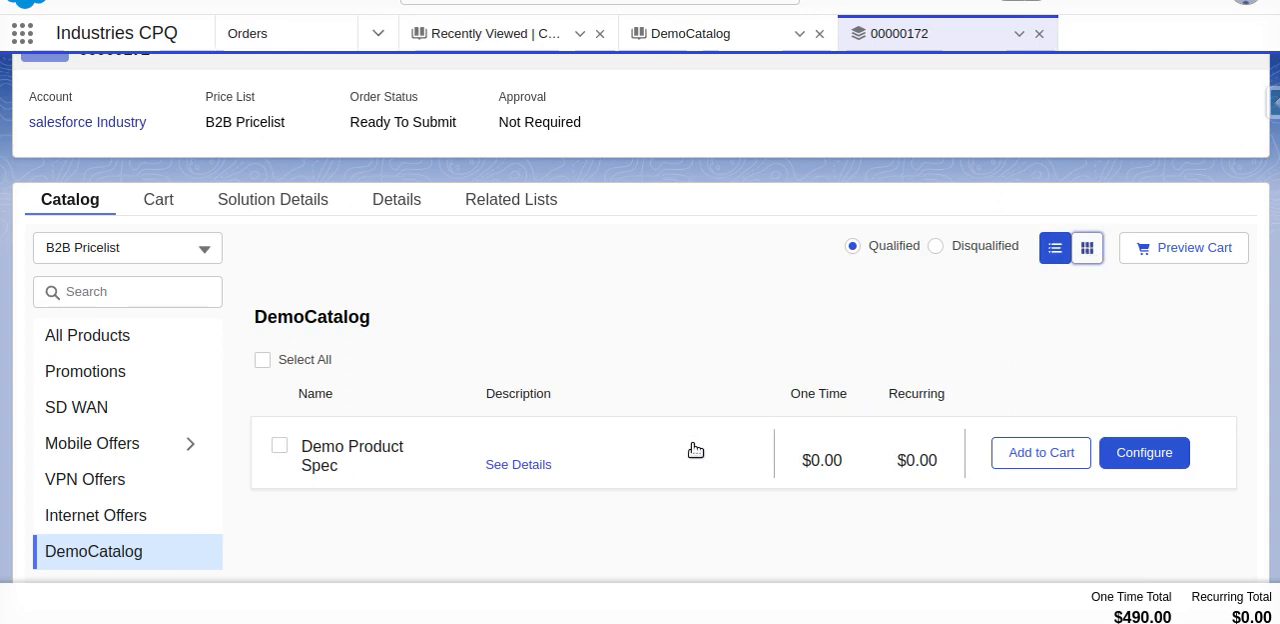
{"action": "left_click", "coordinate": [1087, 247]}
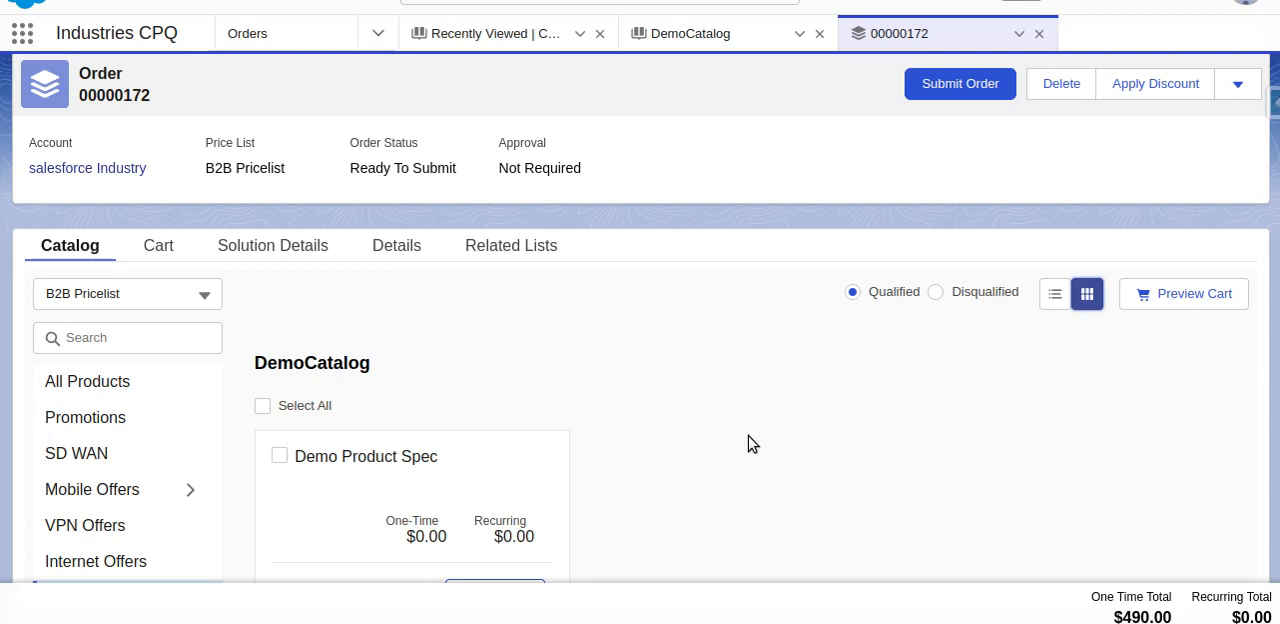
{"action": "mouse_move", "coordinate": [621, 454]}
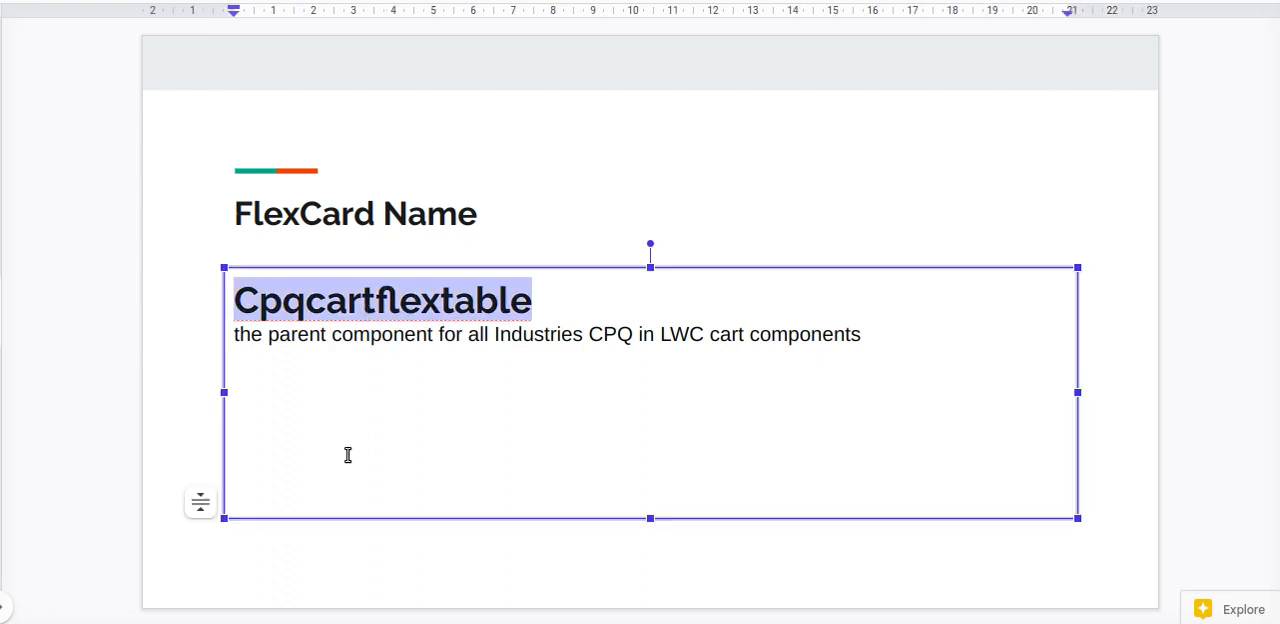
{"action": "mouse_move", "coordinate": [668, 432]}
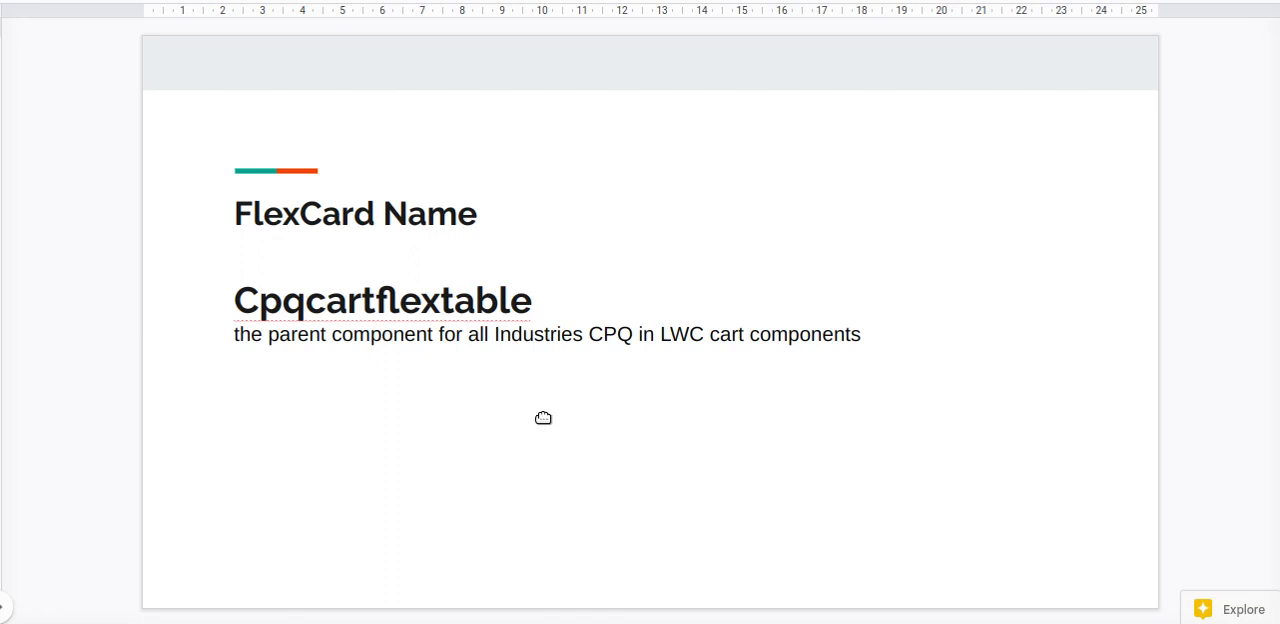
{"action": "mouse_move", "coordinate": [547, 423]}
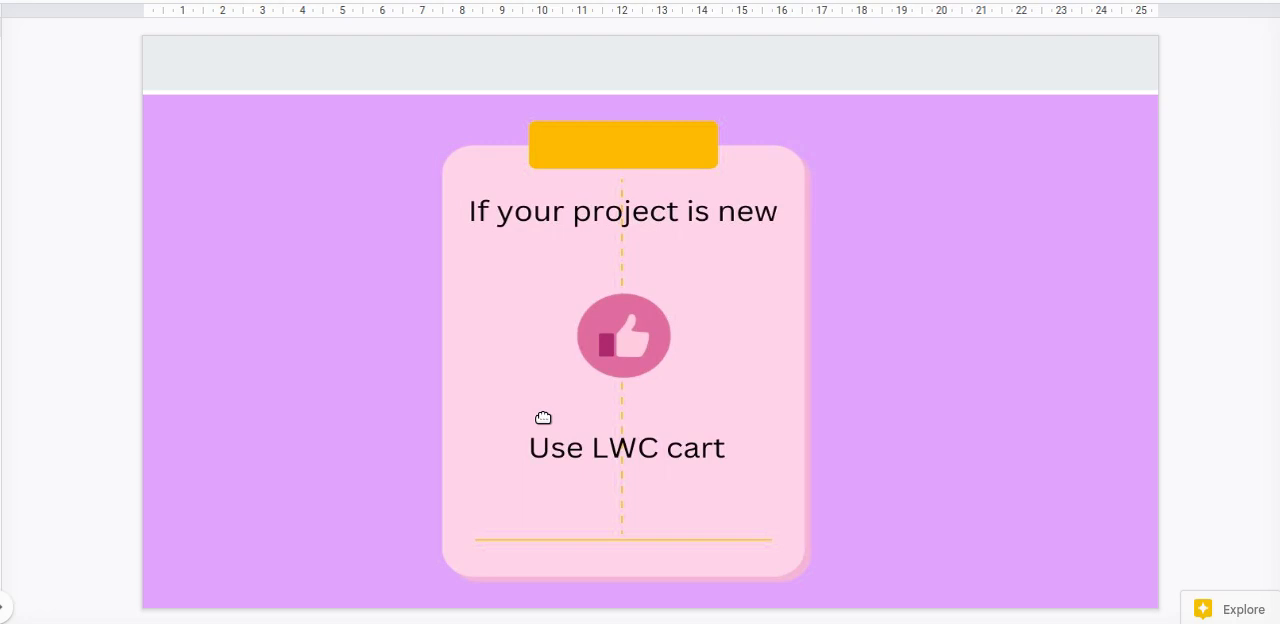
{"action": "mouse_move", "coordinate": [793, 359]}
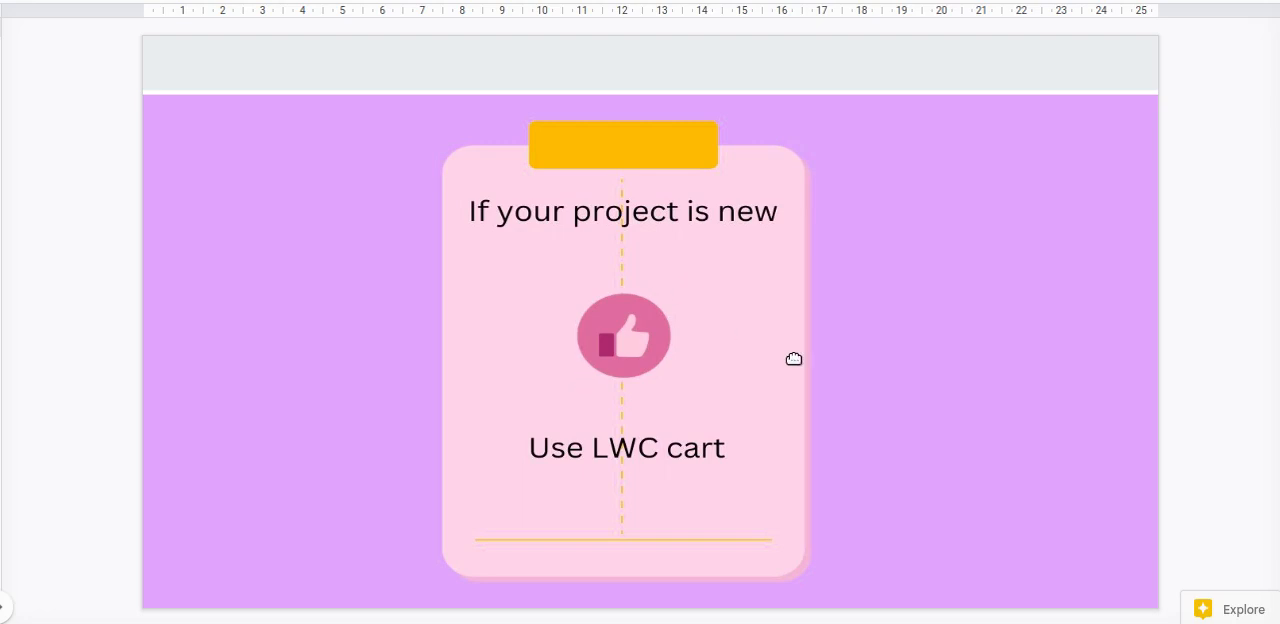